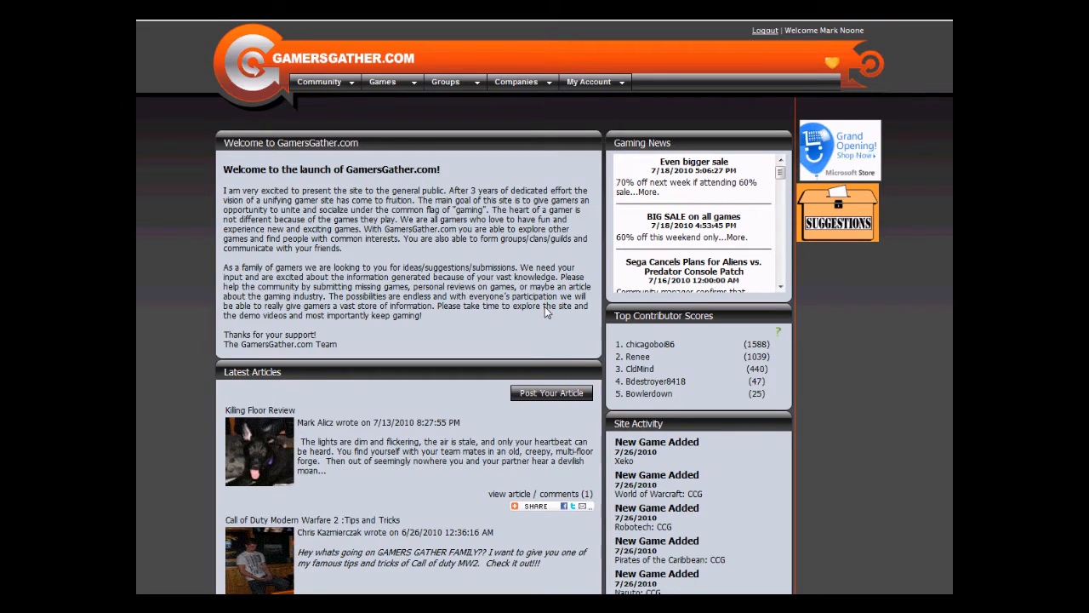
mouse_move(521, 315)
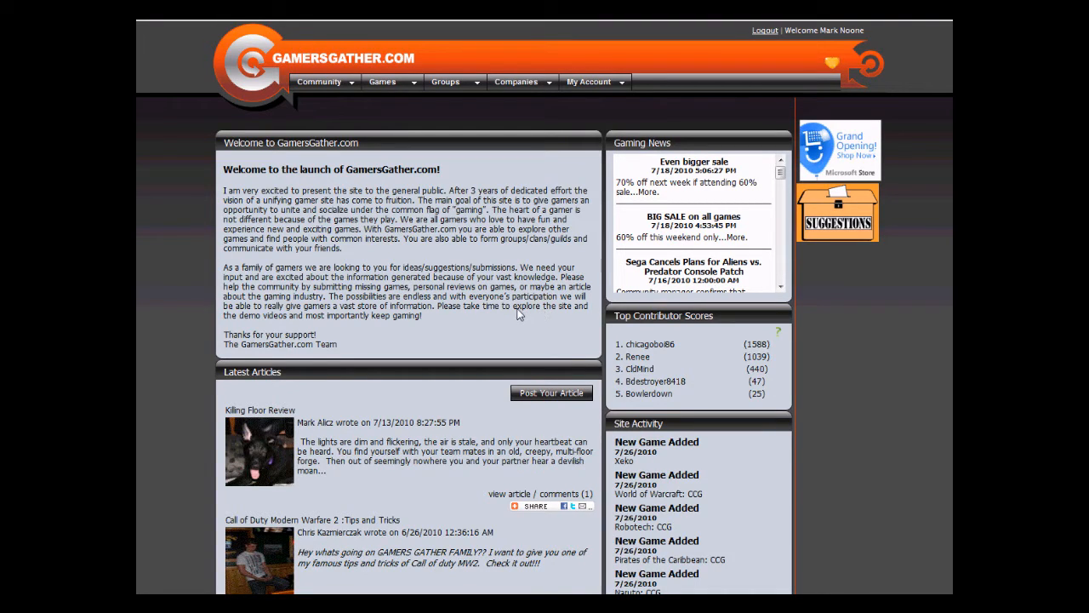
mouse_move(514, 313)
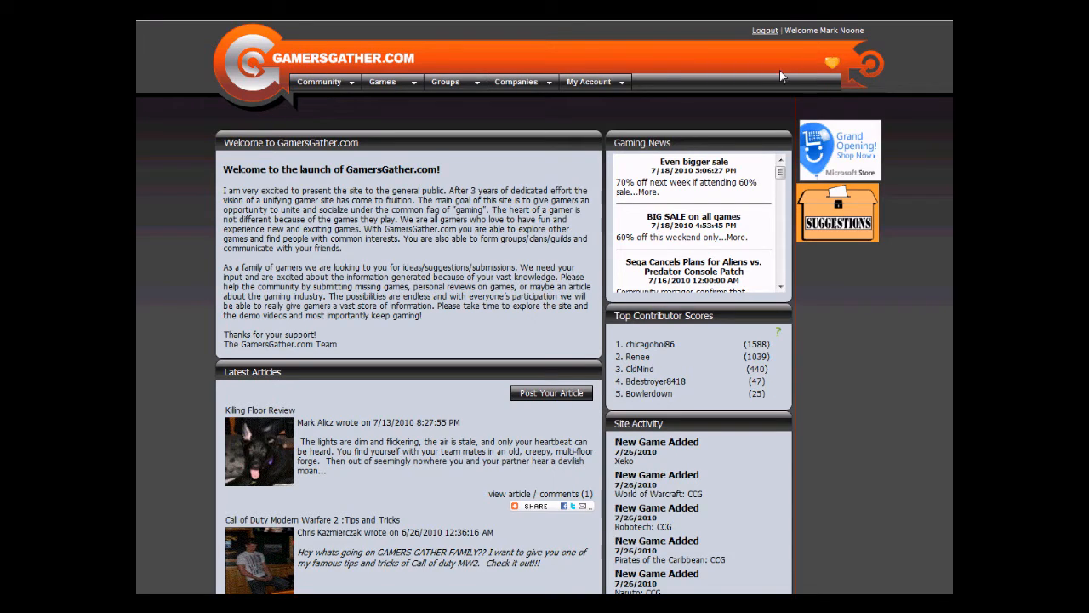
Expand the My Account menu in the top navigation bar.
click(588, 81)
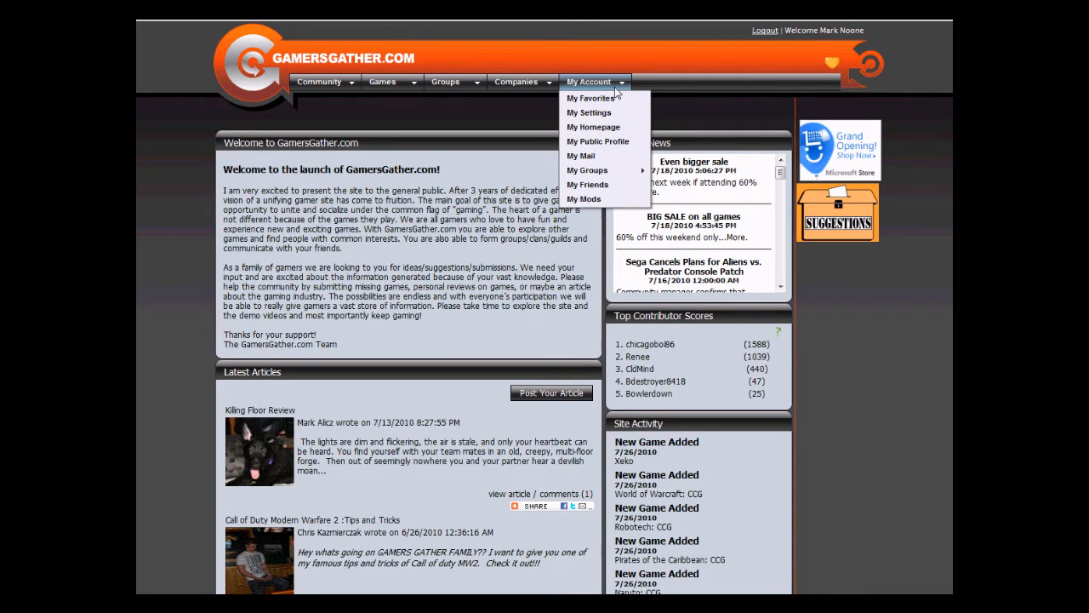
mouse_move(589, 113)
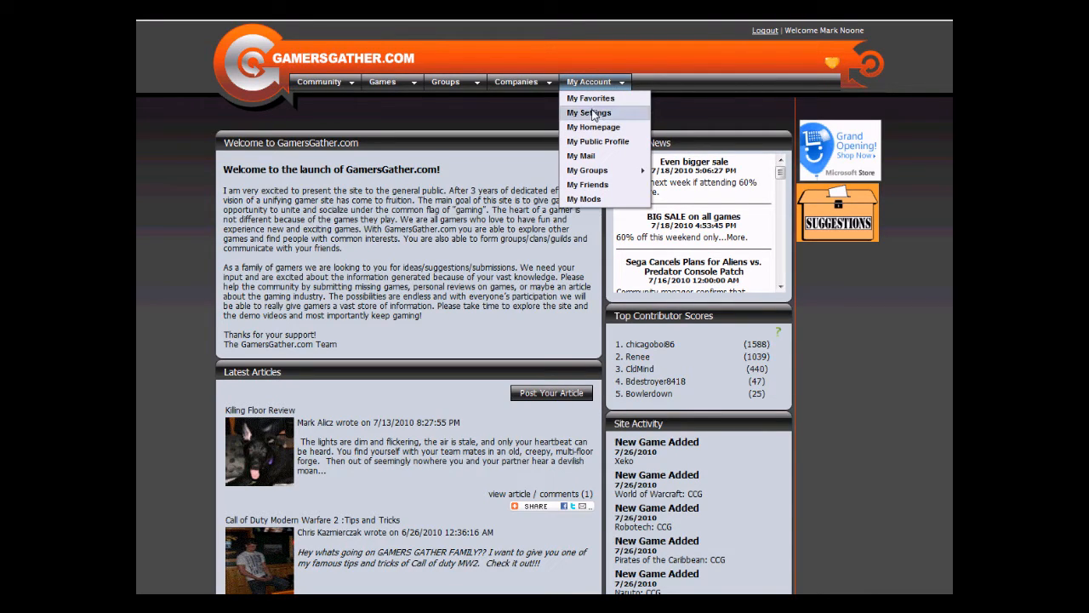
Go to My Settings and expand Basic Account Settings showing name, email and zip fields.
click(589, 112)
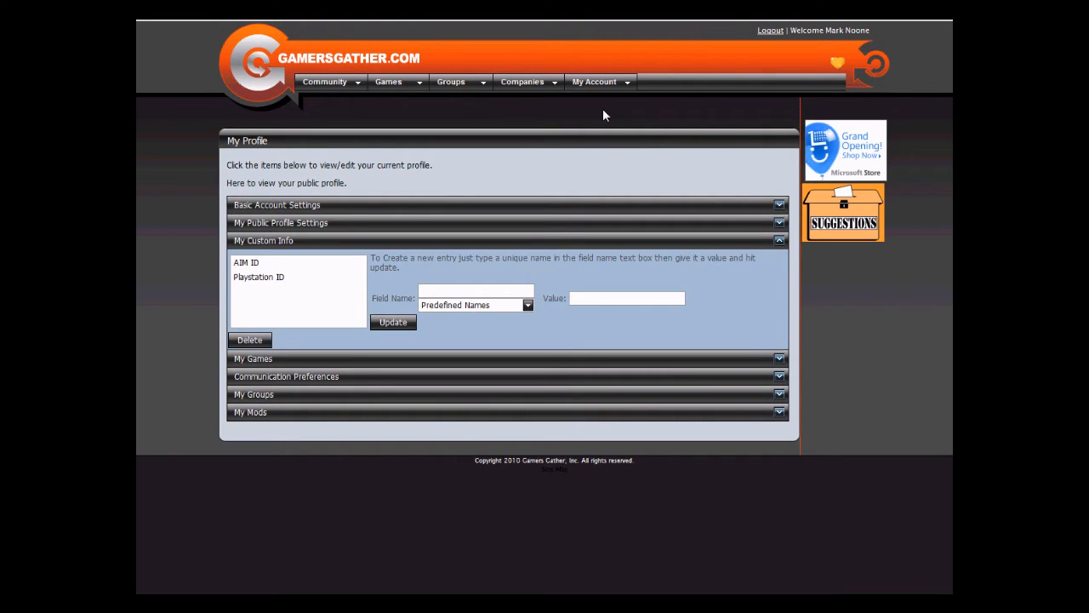
mouse_move(436, 201)
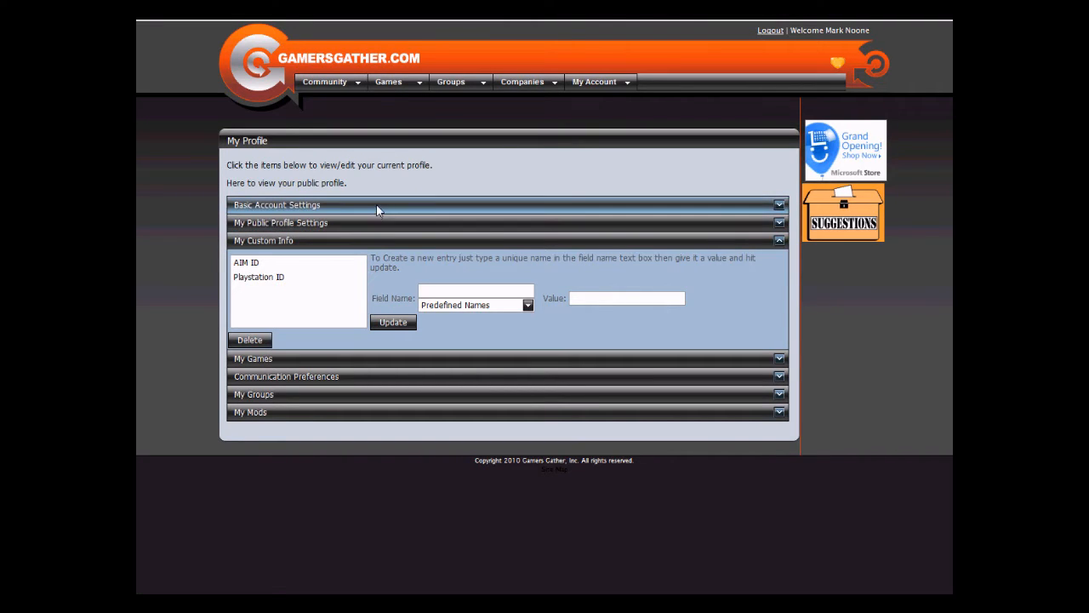
click(275, 204)
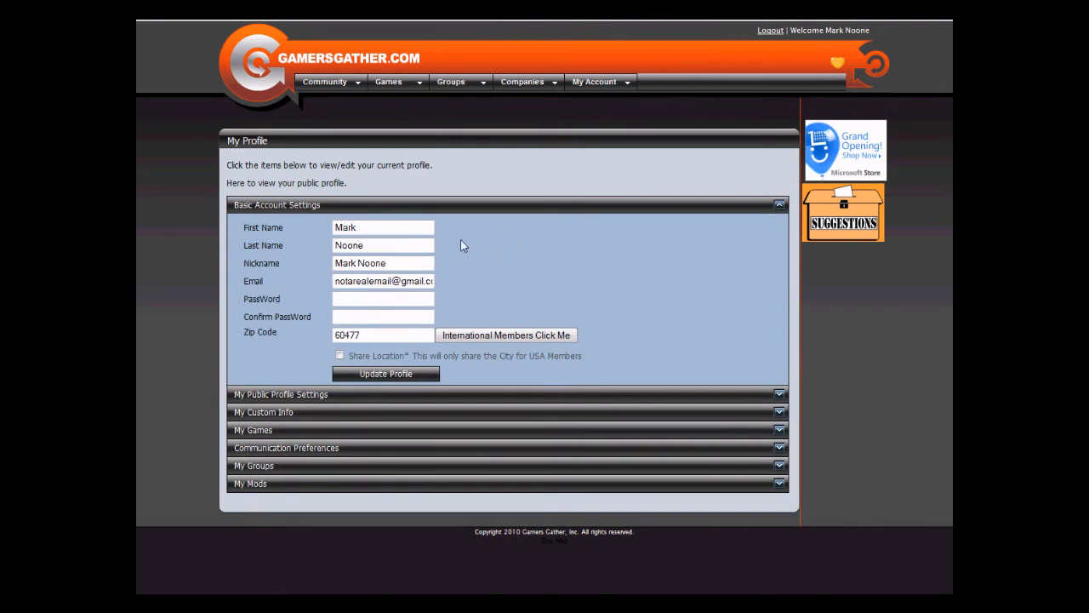
mouse_move(298, 273)
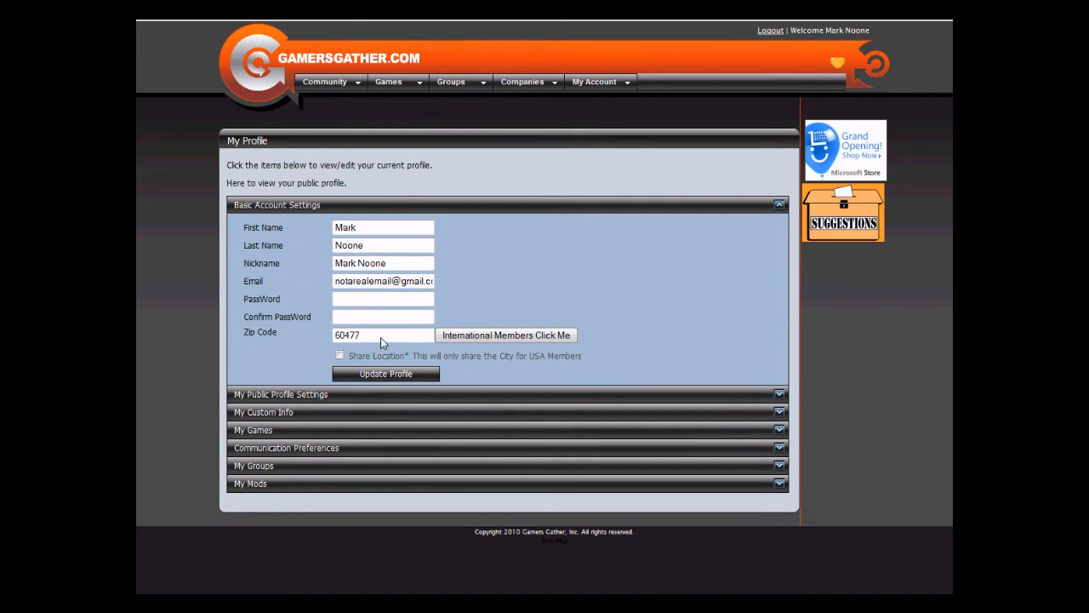
mouse_move(313, 395)
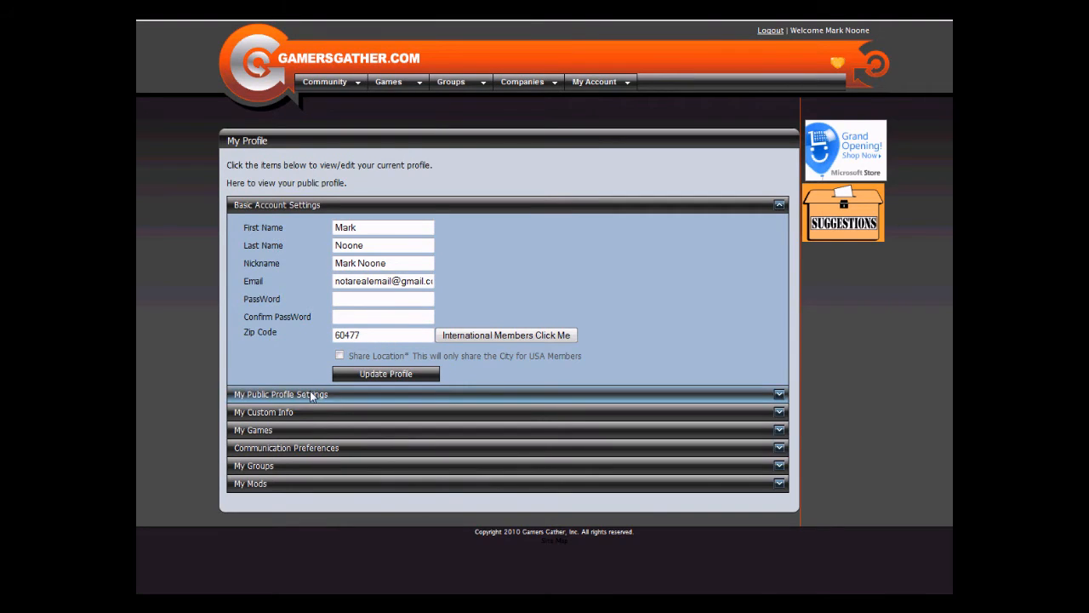
Expand My Public Profile Settings, browse for a profile image and cancel without choosing one.
click(281, 395)
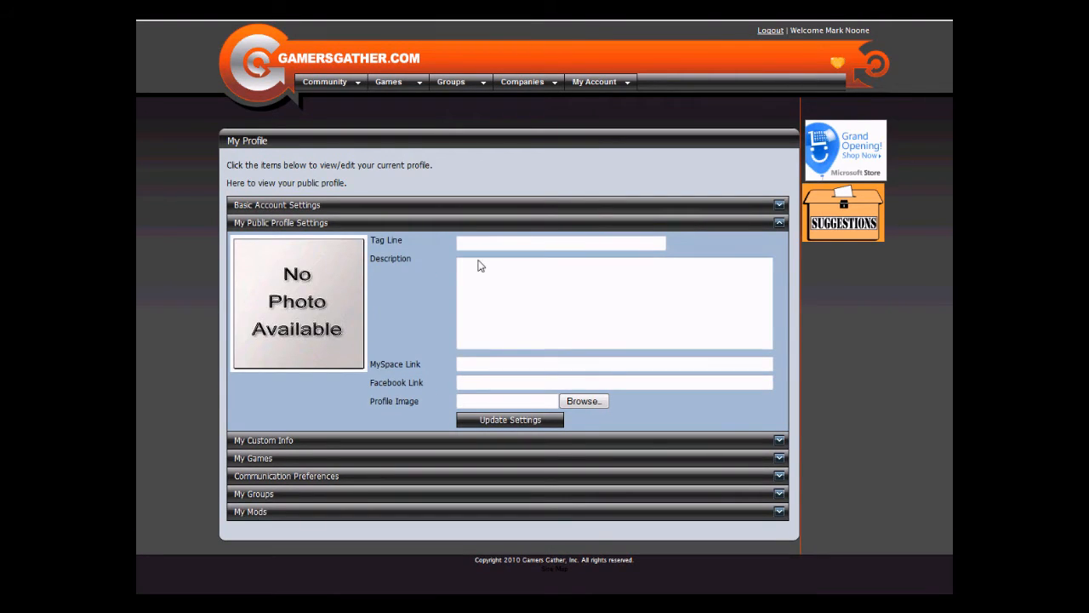
click(562, 244)
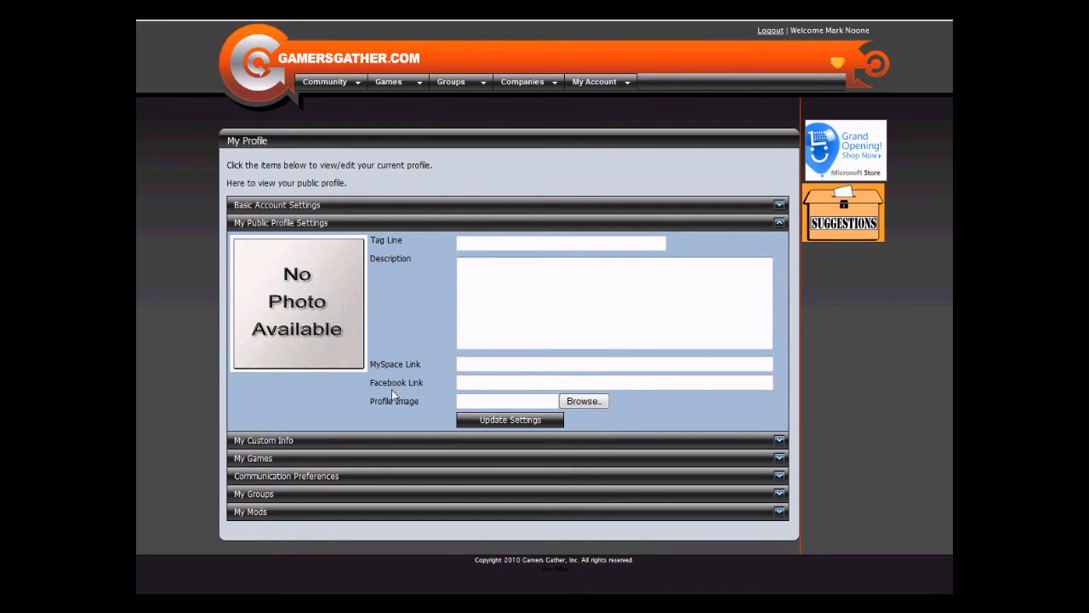
click(582, 402)
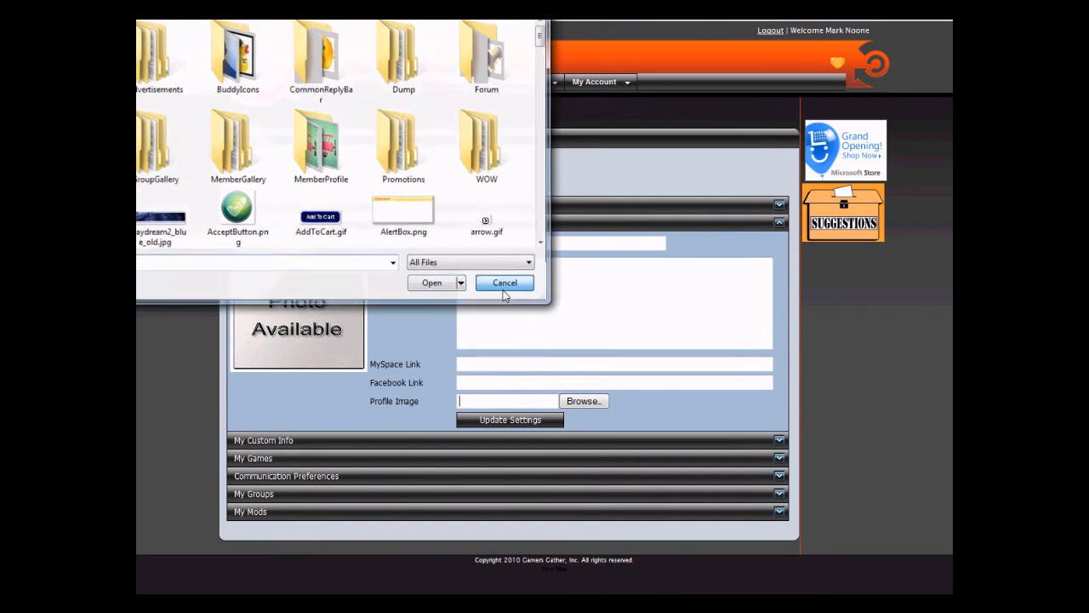
click(504, 283)
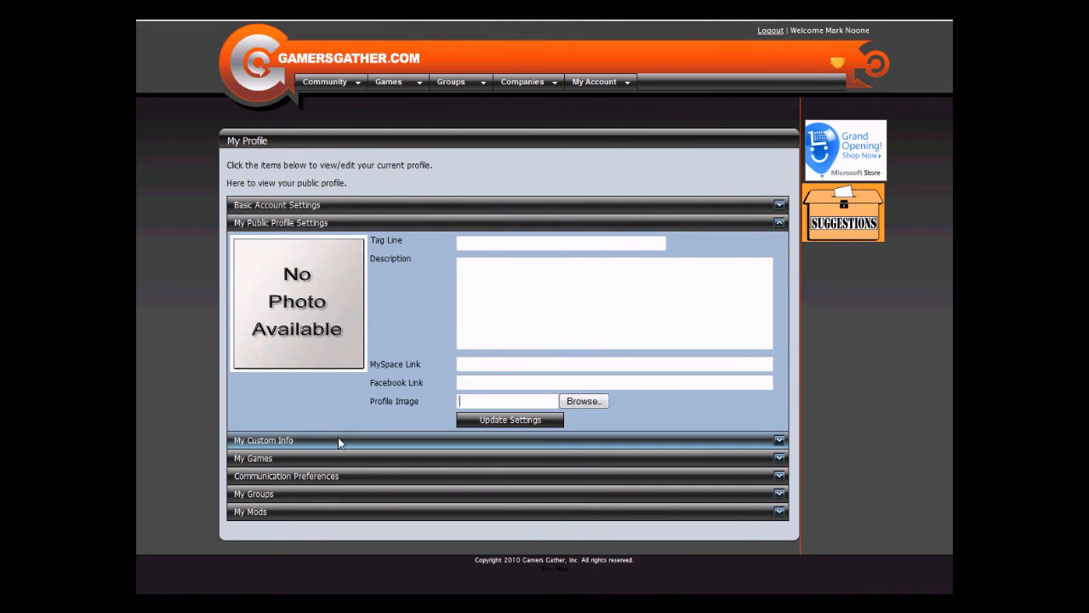
Expand My Custom Info and view the existing Playstation ID and AIM ID entries.
click(264, 439)
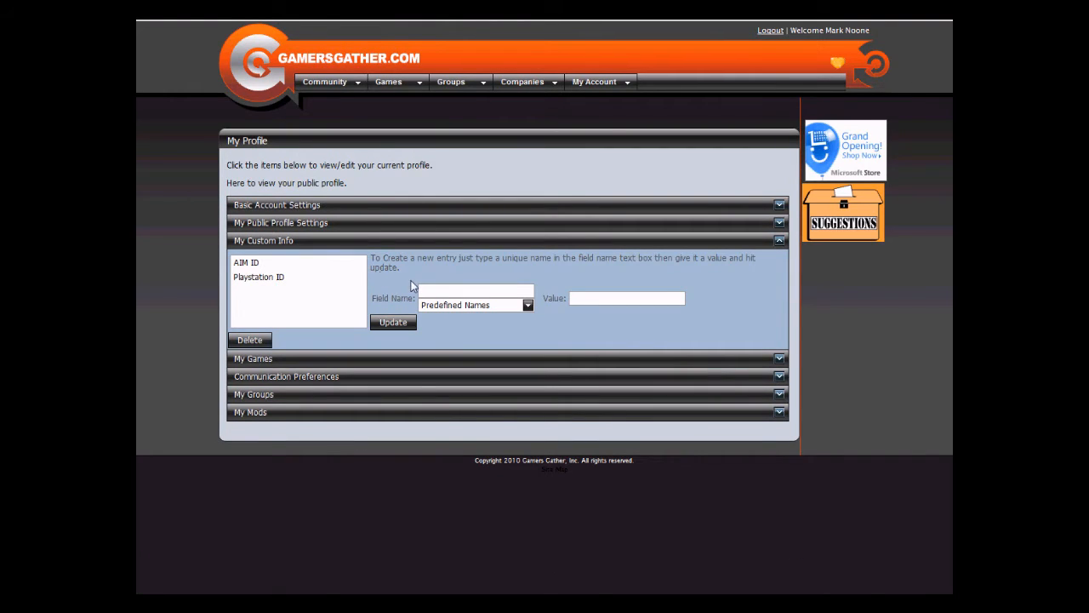
click(259, 275)
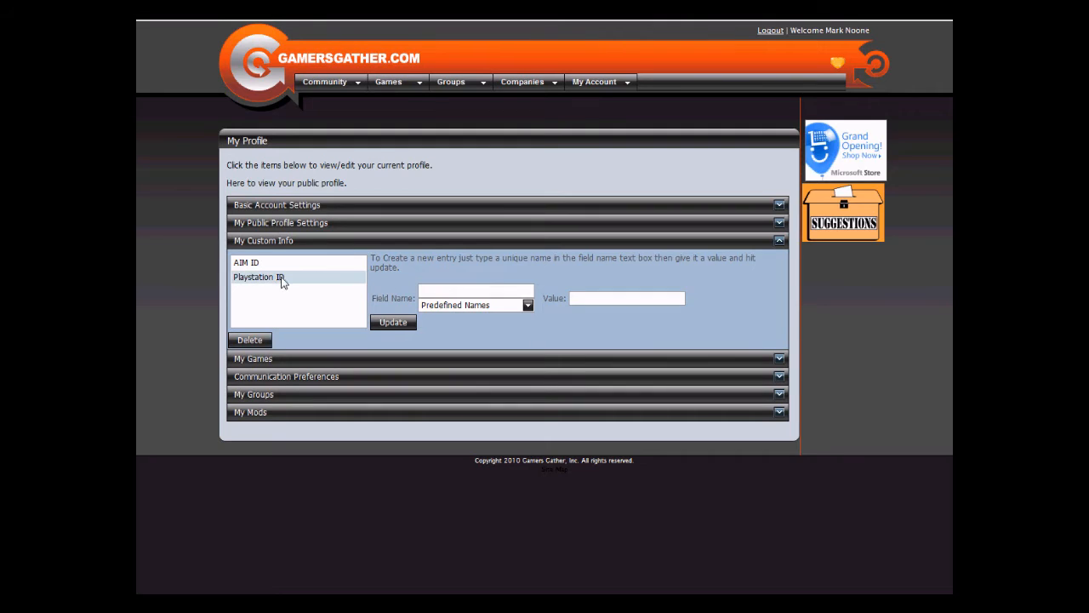
click(259, 276)
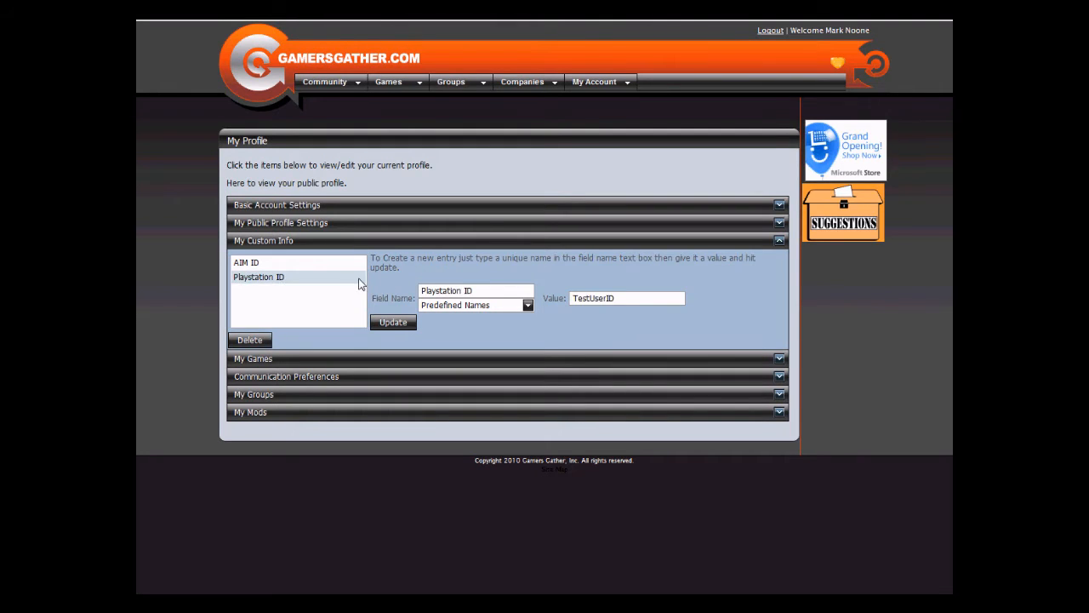
click(245, 262)
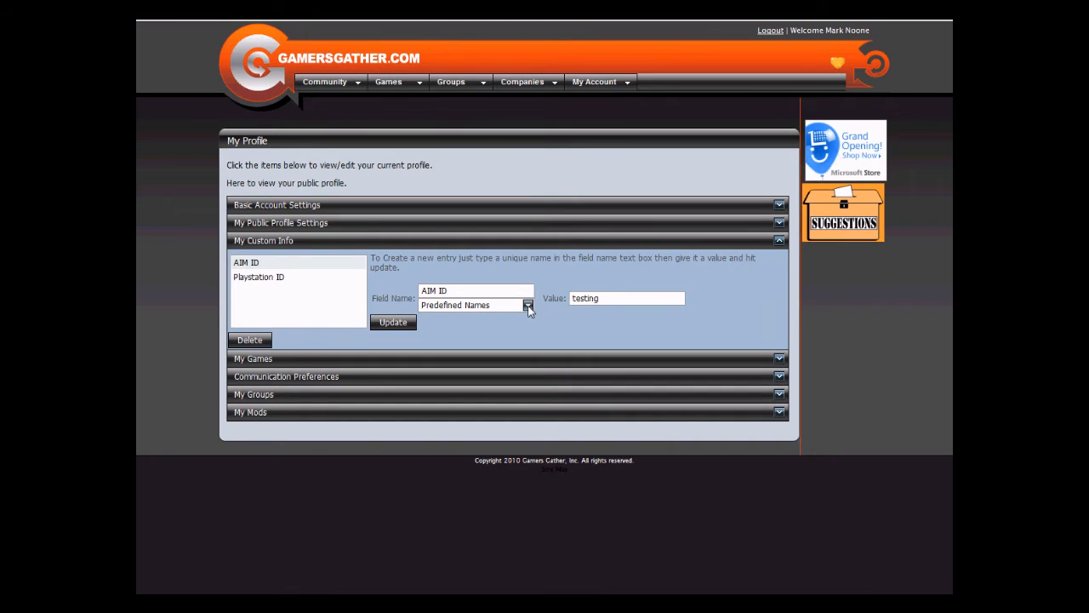
Add a custom entry 'Some Other ID' with value 'testing 123', update, and view it.
click(528, 304)
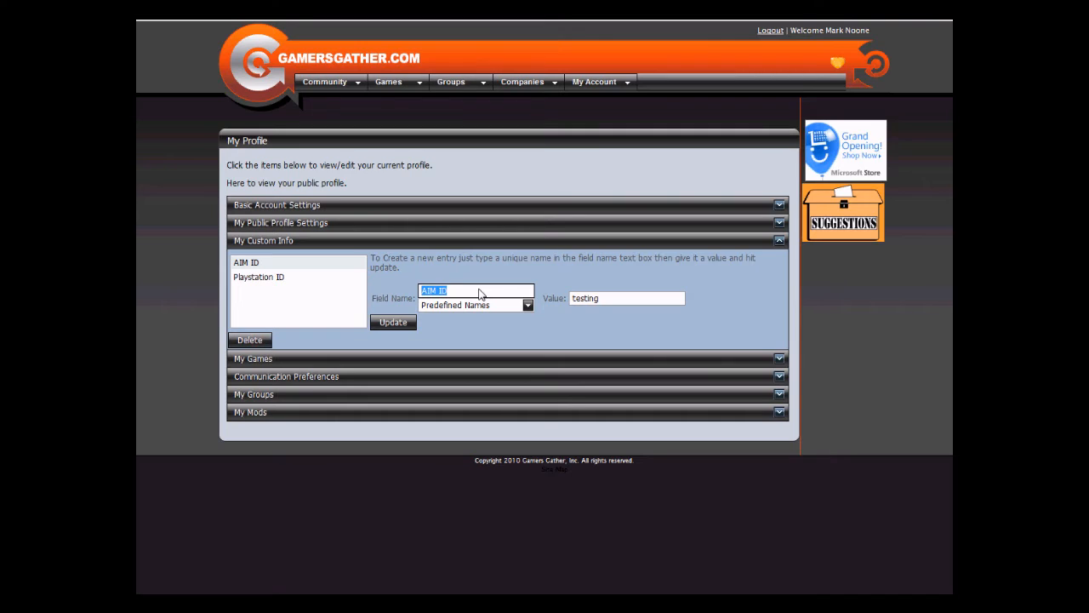
text(Some Ot)
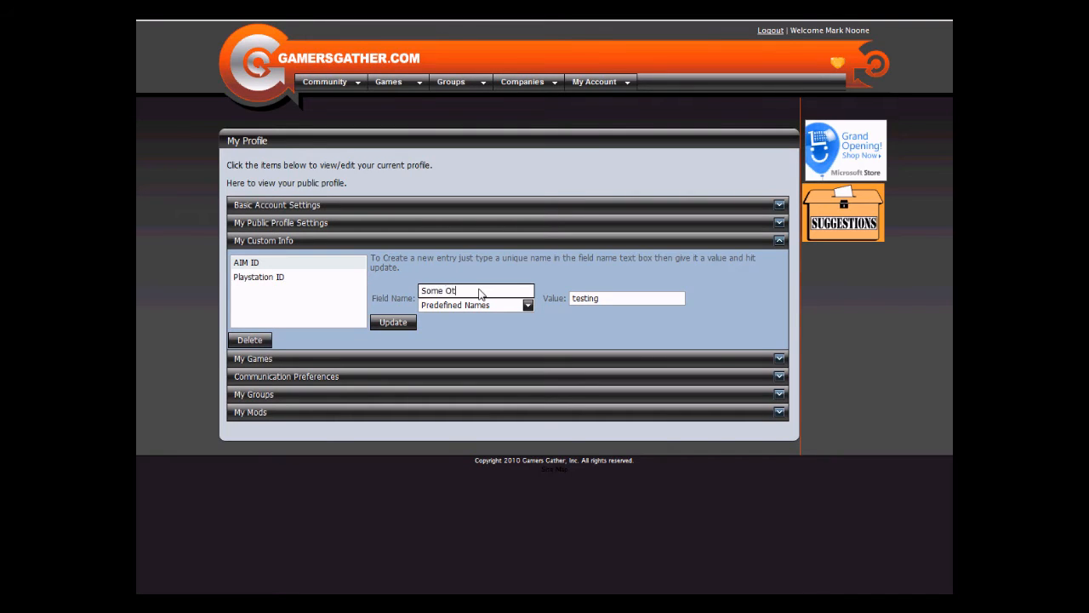
click(626, 298)
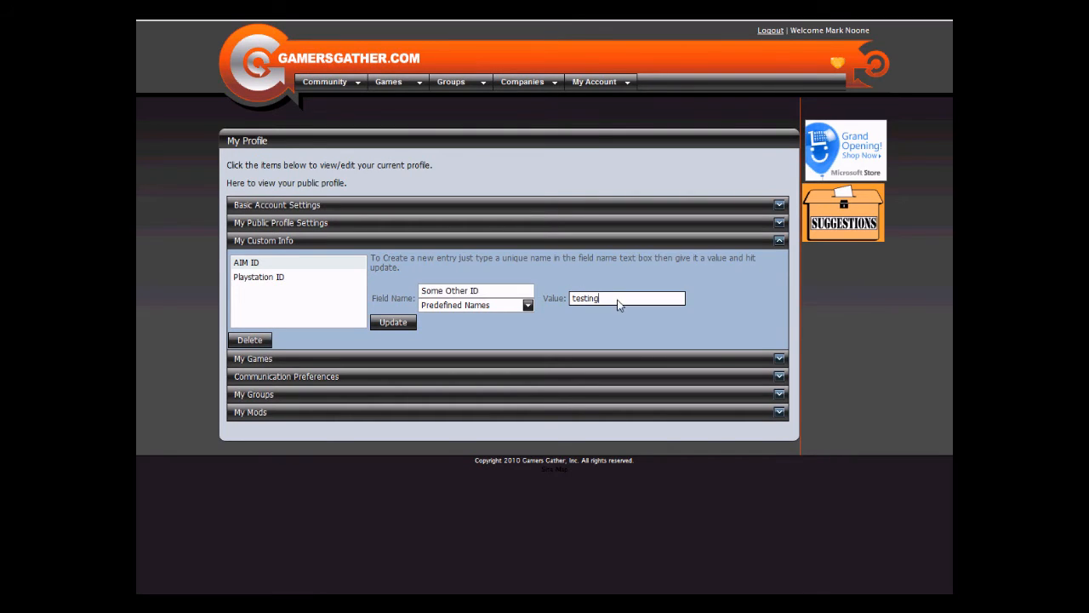
text(123)
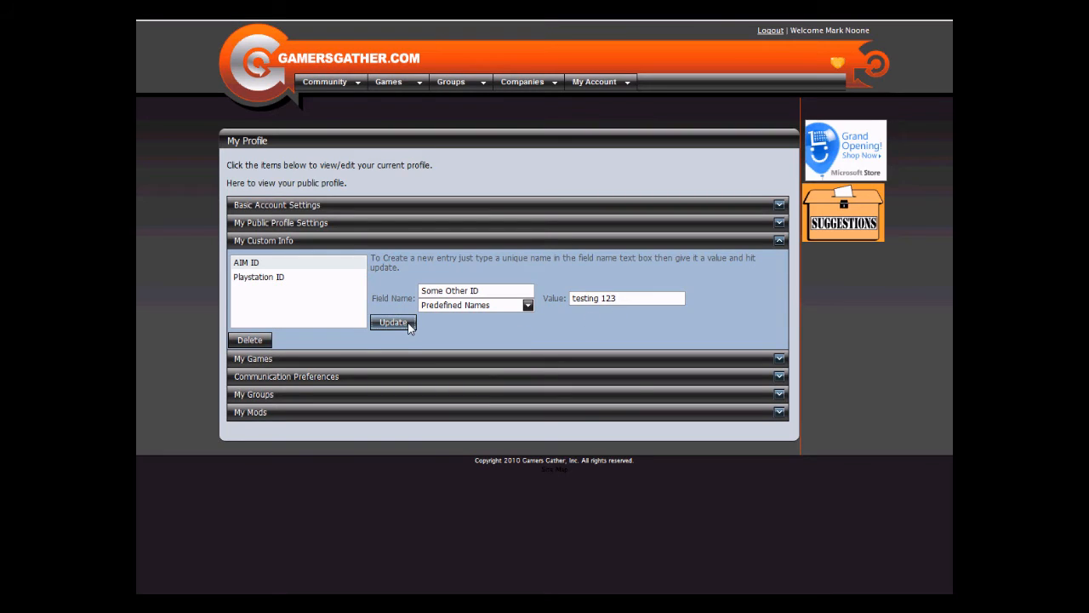
click(394, 321)
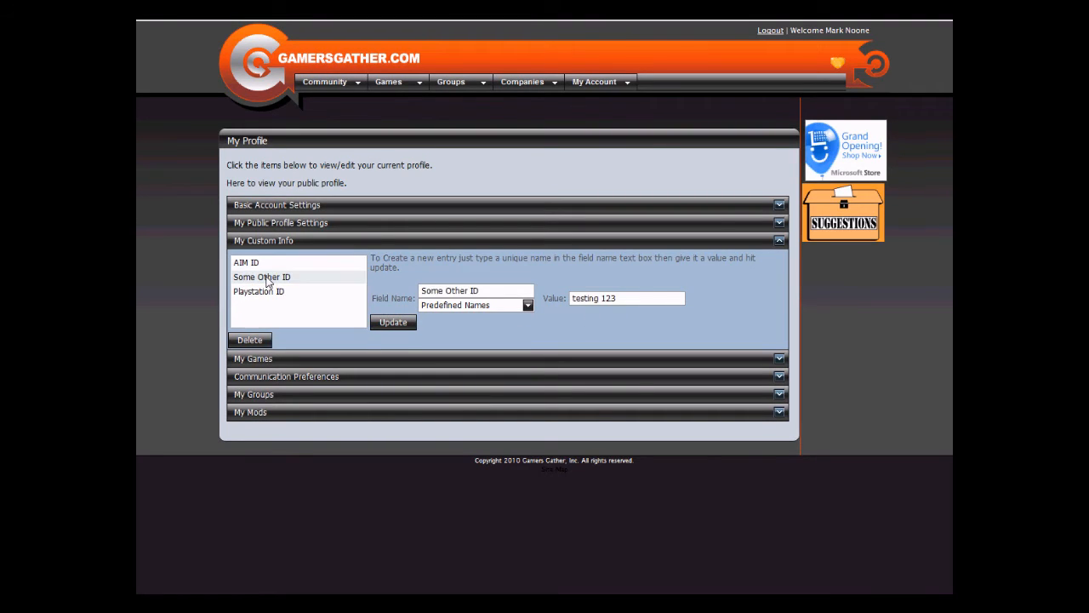
click(262, 275)
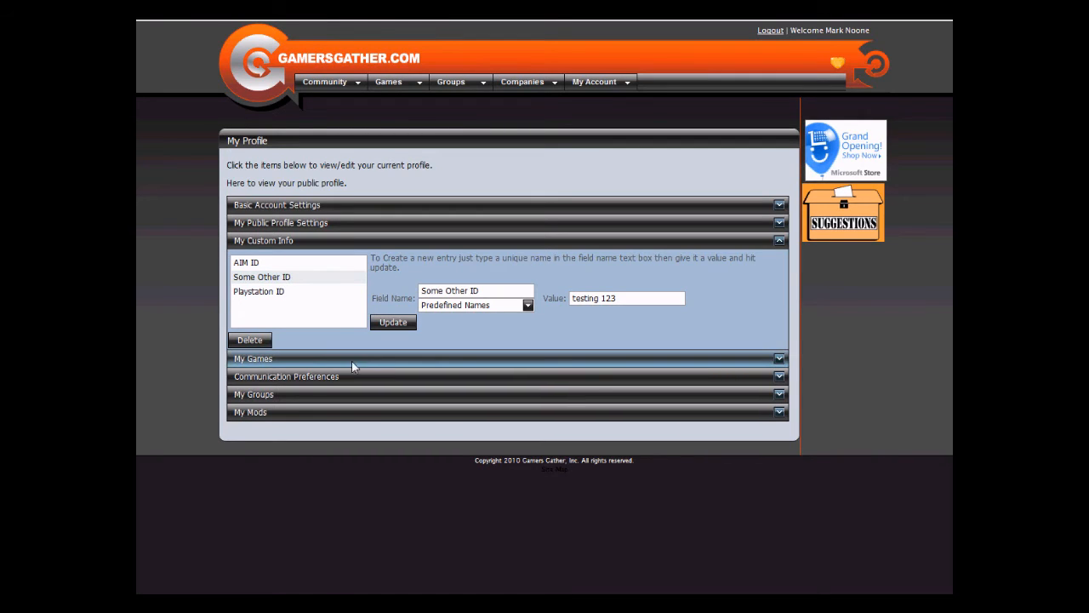
click(253, 357)
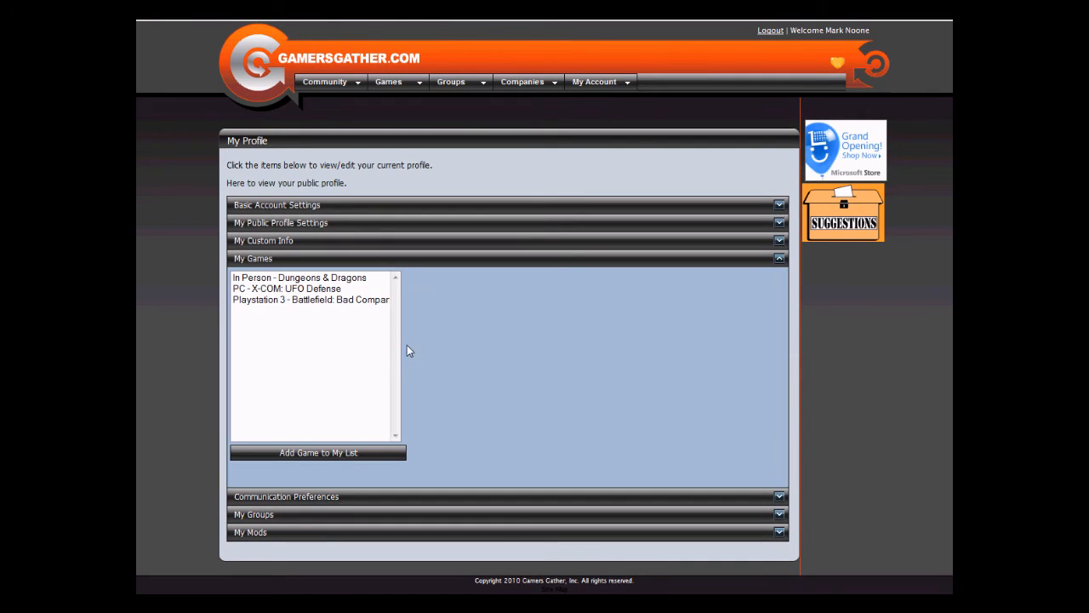
mouse_move(354, 318)
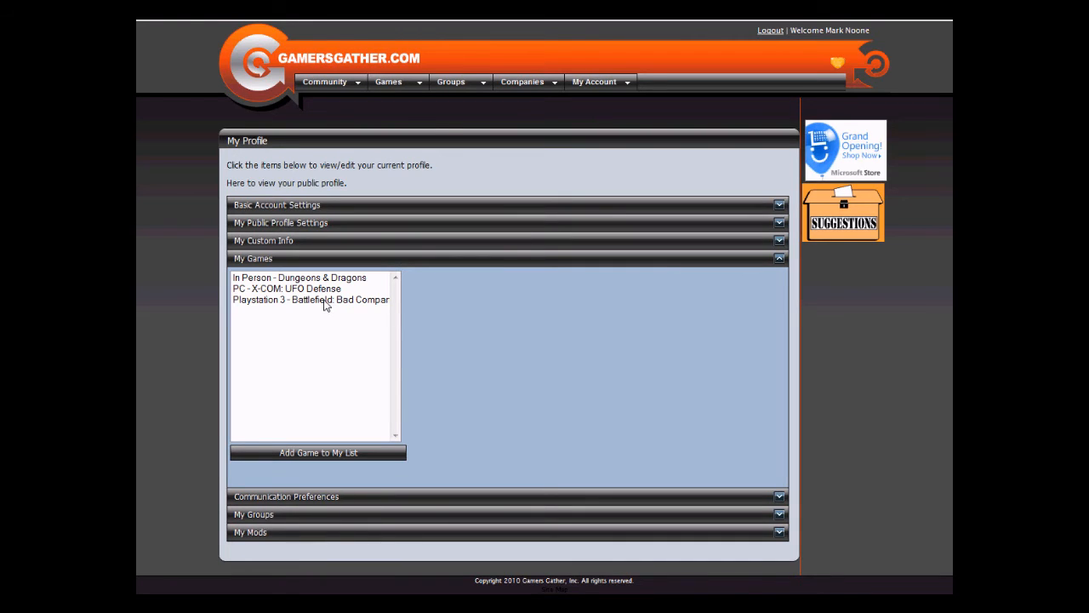
click(300, 277)
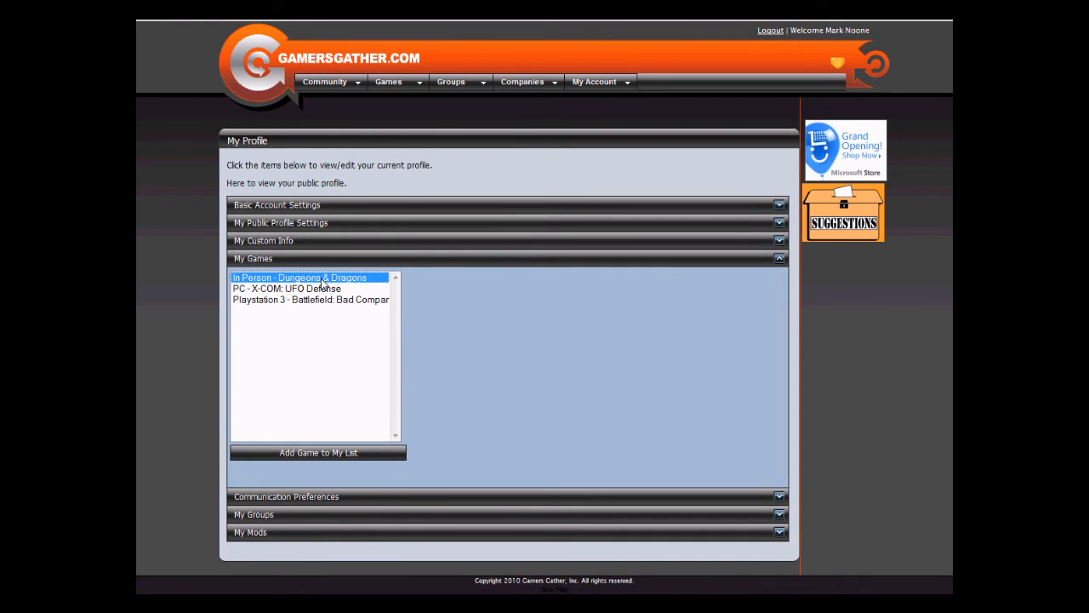
click(300, 278)
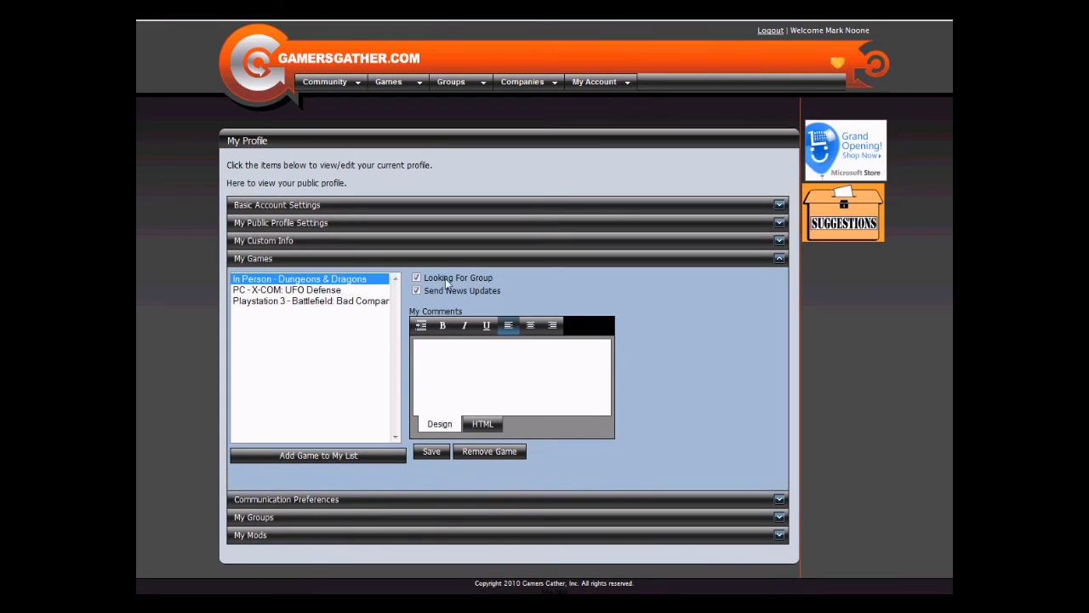
mouse_move(480, 286)
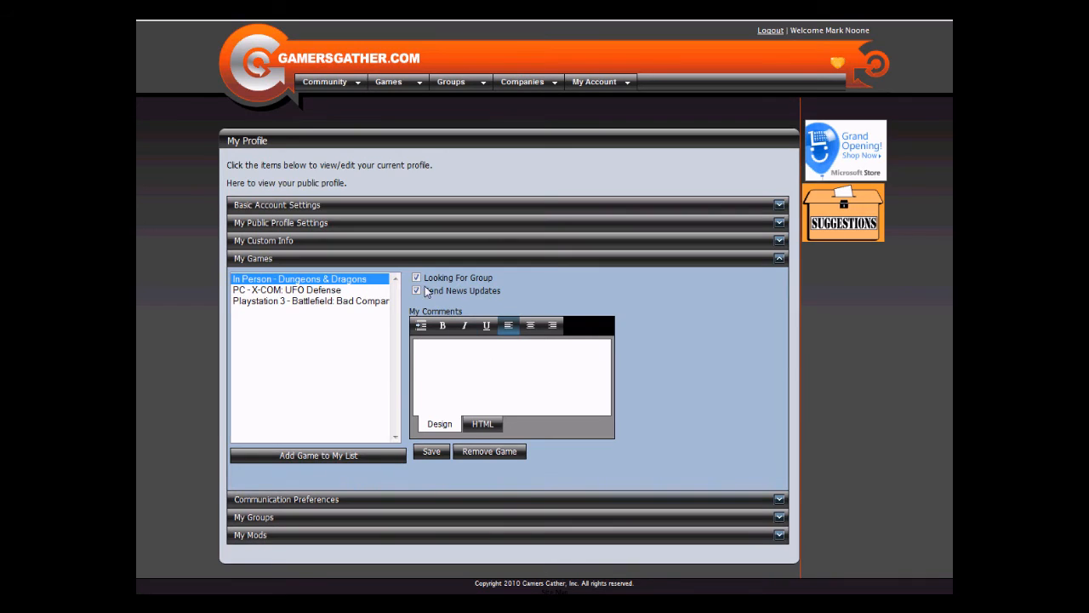
click(415, 289)
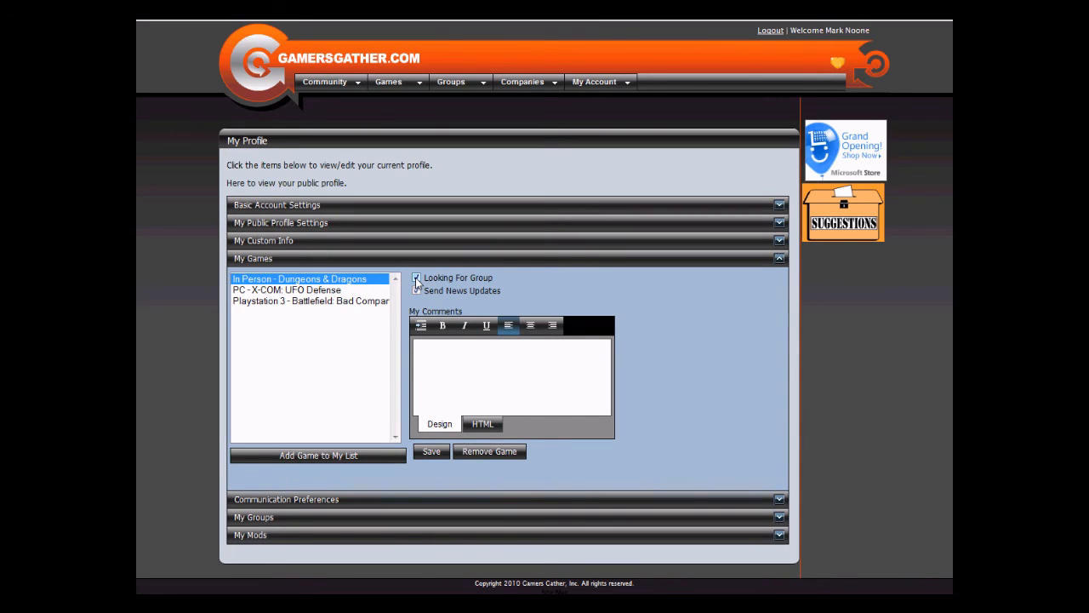
click(416, 290)
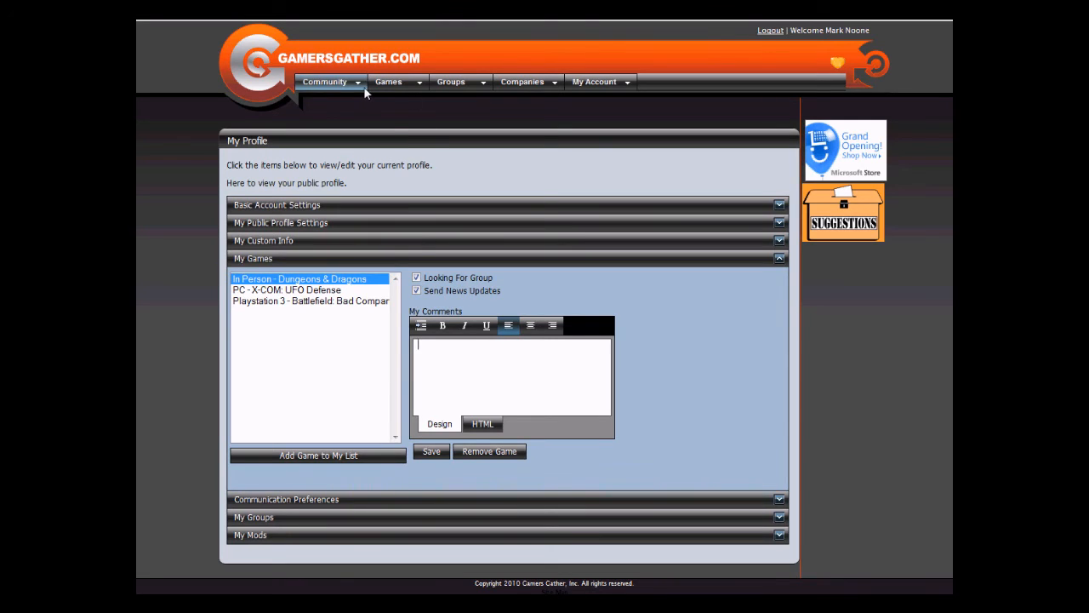
click(323, 81)
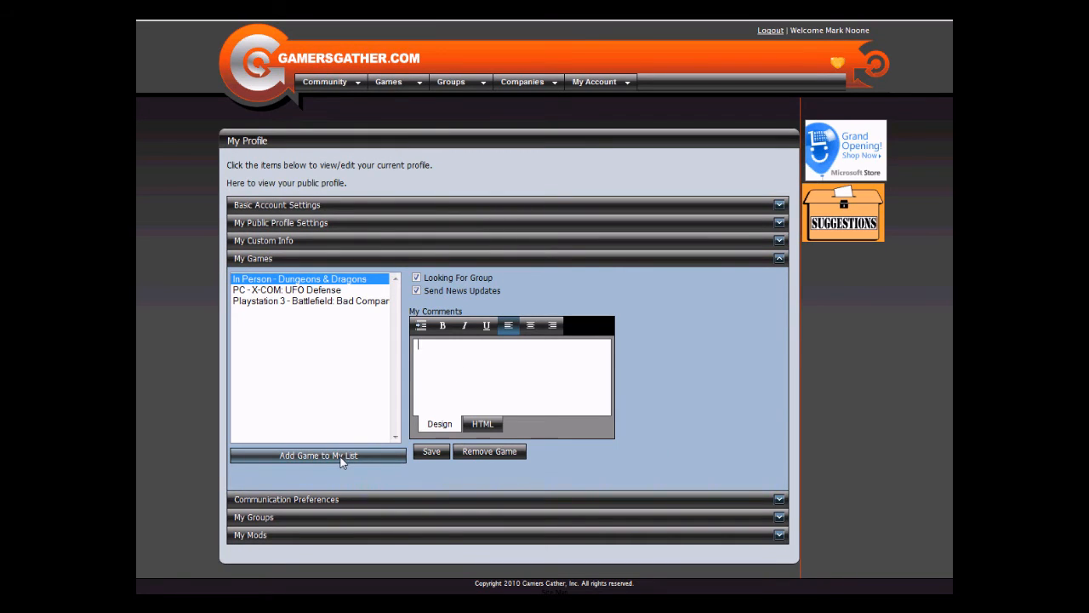
Start adding a game and search for 'Call of duty'.
click(317, 456)
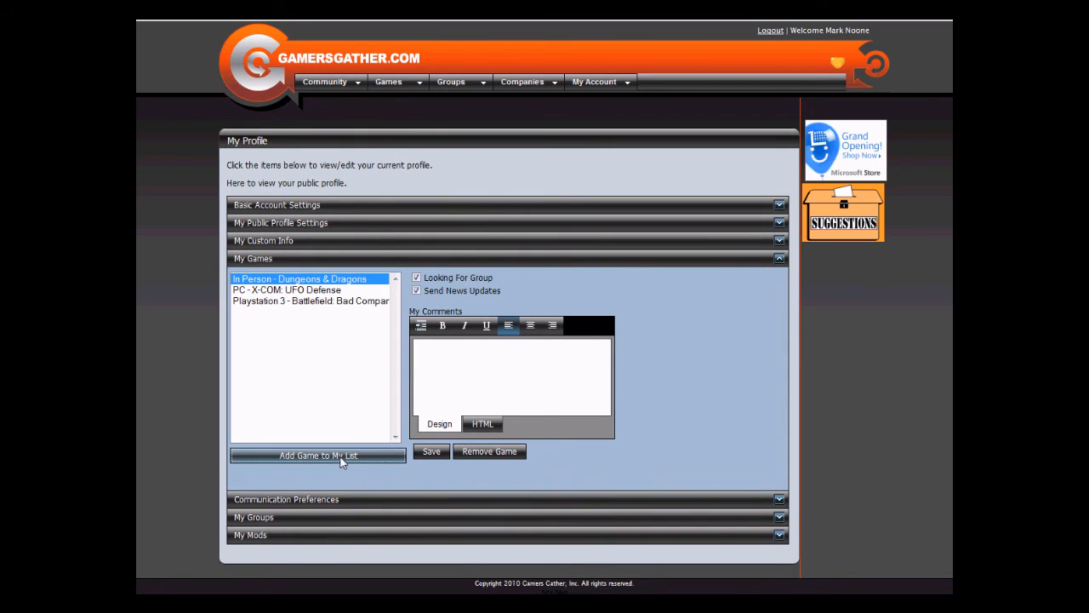
click(316, 454)
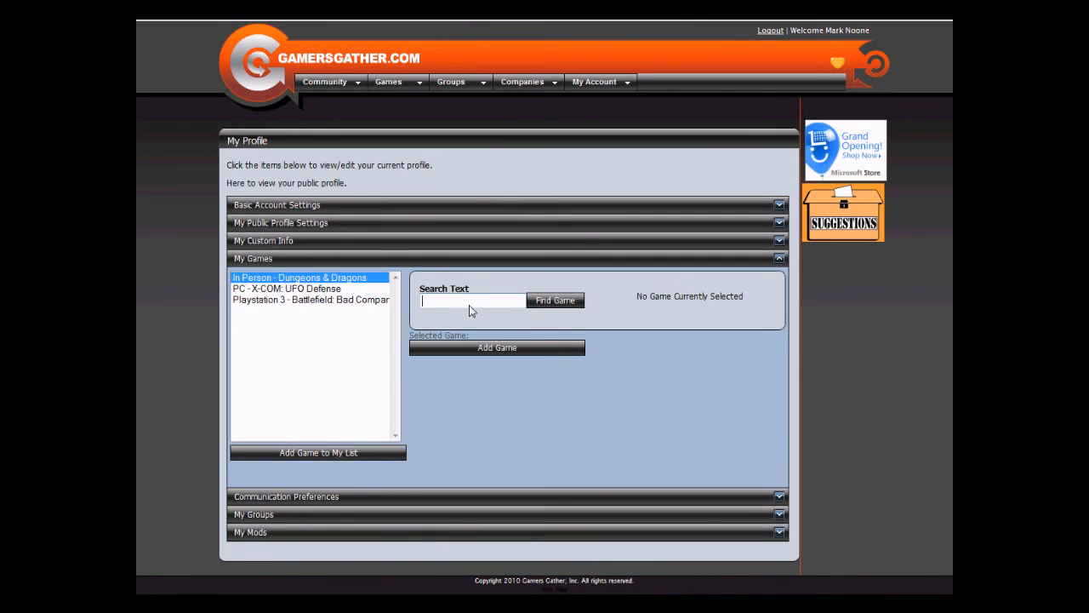
text(Call of duty)
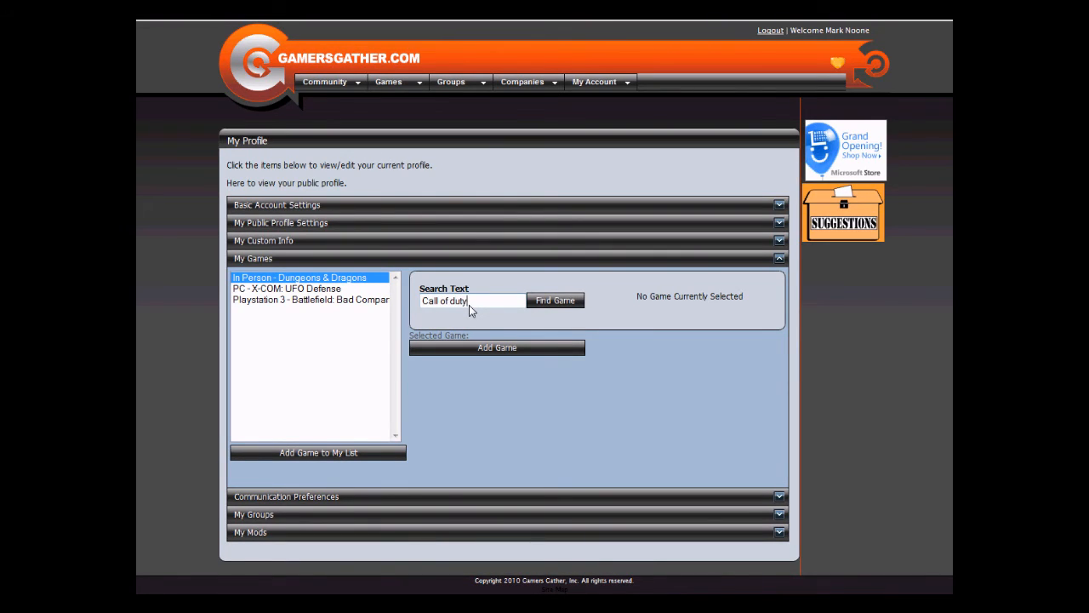
click(555, 299)
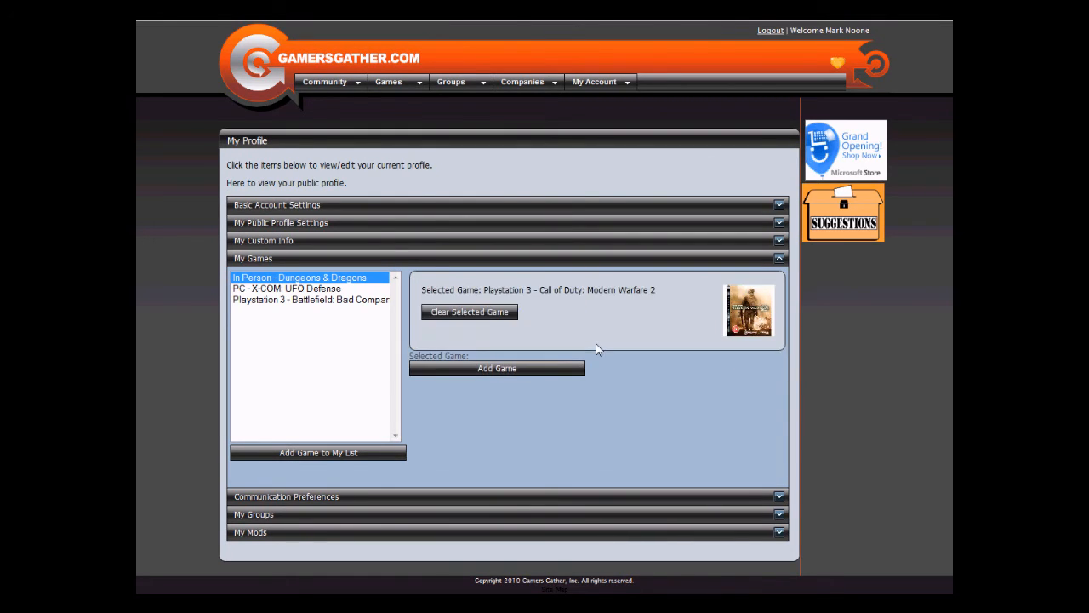
mouse_move(497, 367)
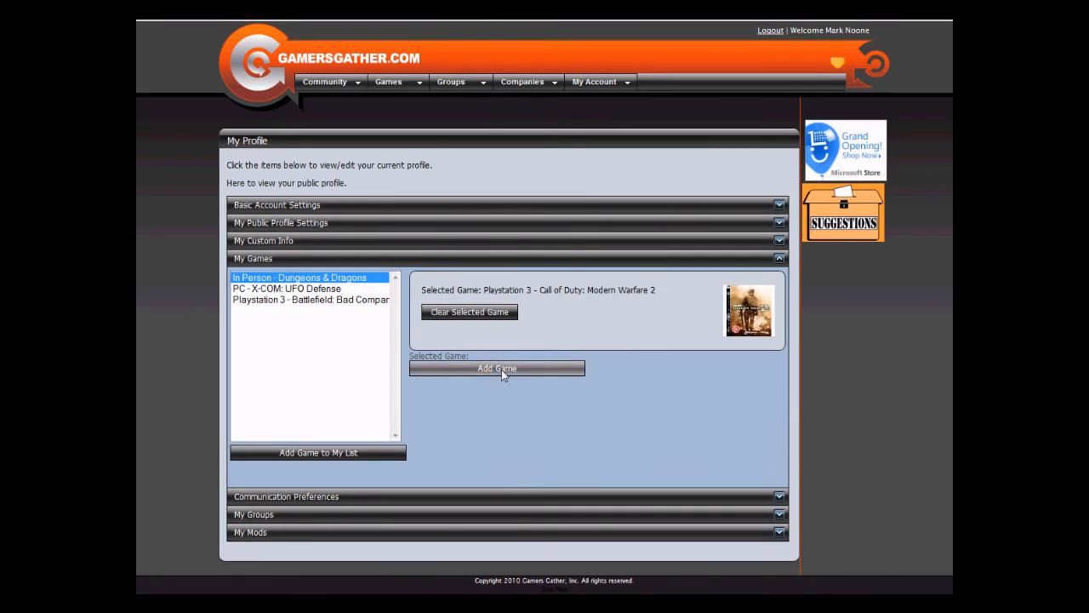
Add Playstation 3 – Call of Duty: Modern Warfare 2 to My Games and view its settings.
click(497, 368)
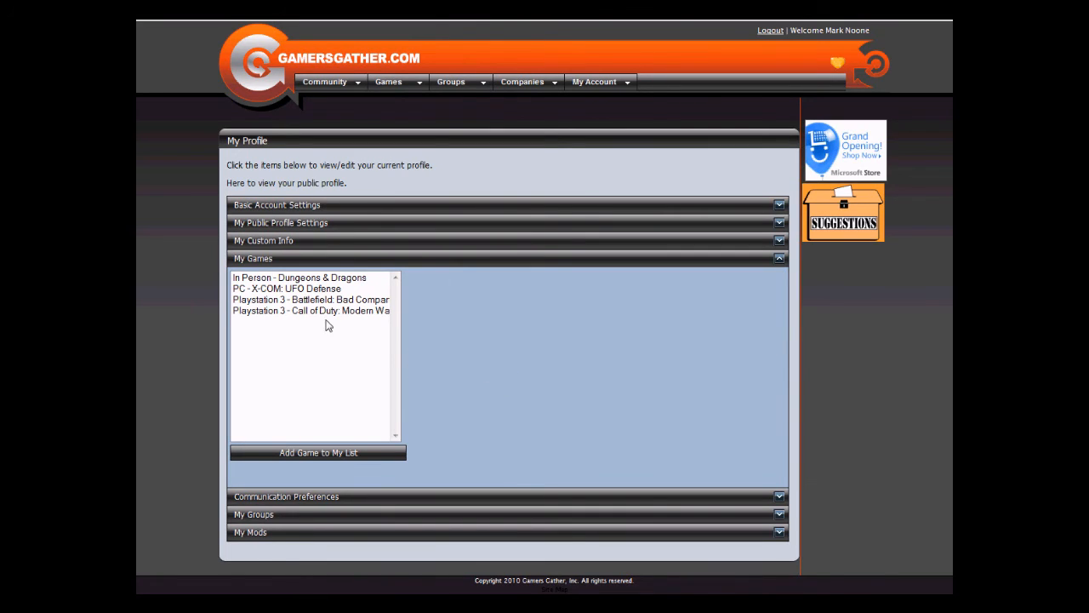
click(309, 309)
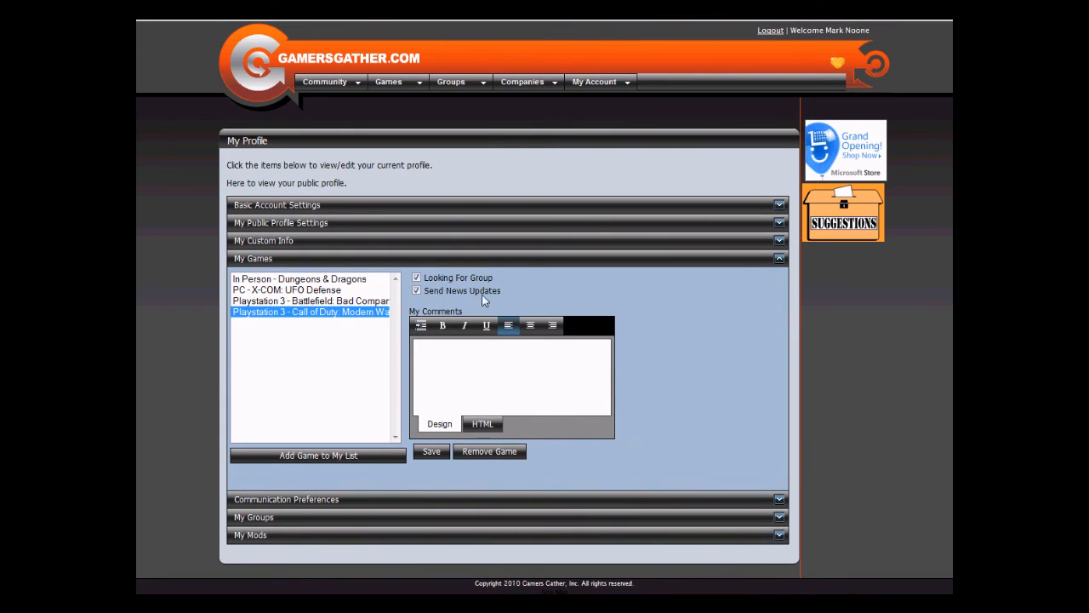
mouse_move(510, 305)
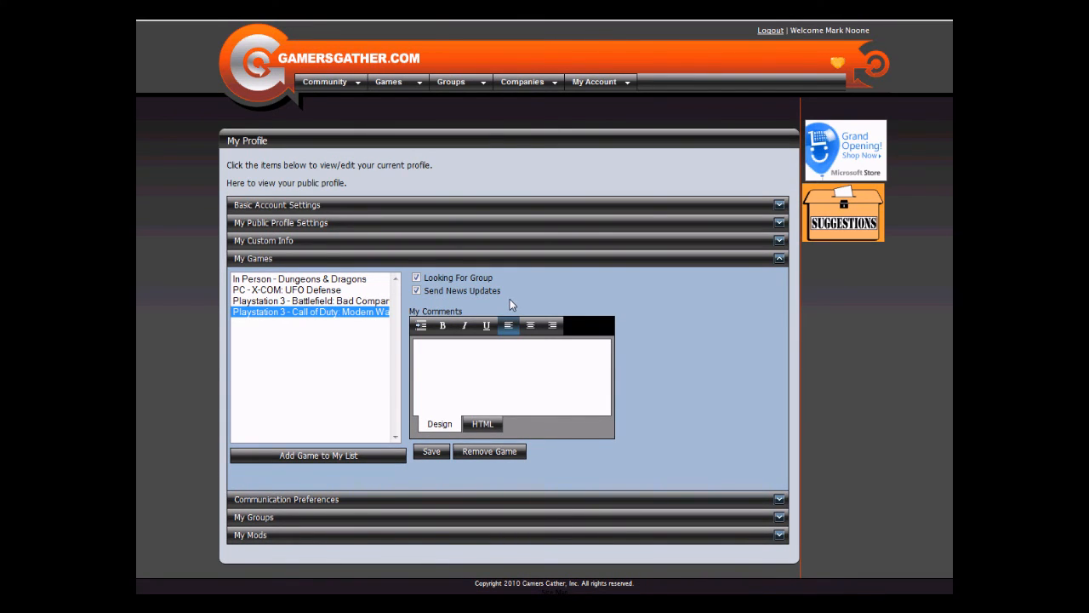
mouse_move(354, 502)
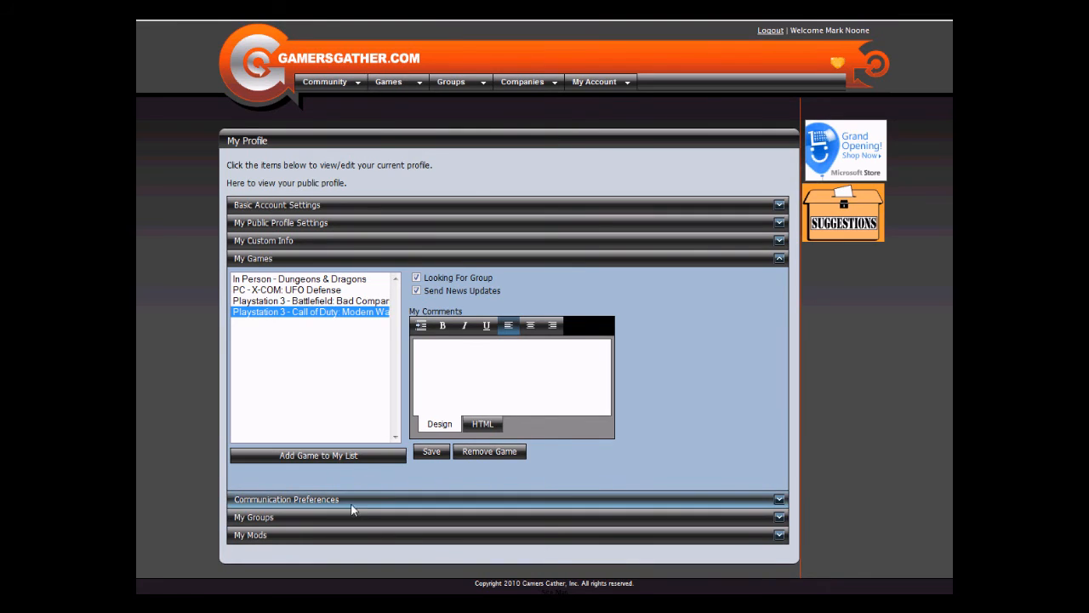
Expand Communication Preferences and enable Game News Notifications.
click(286, 498)
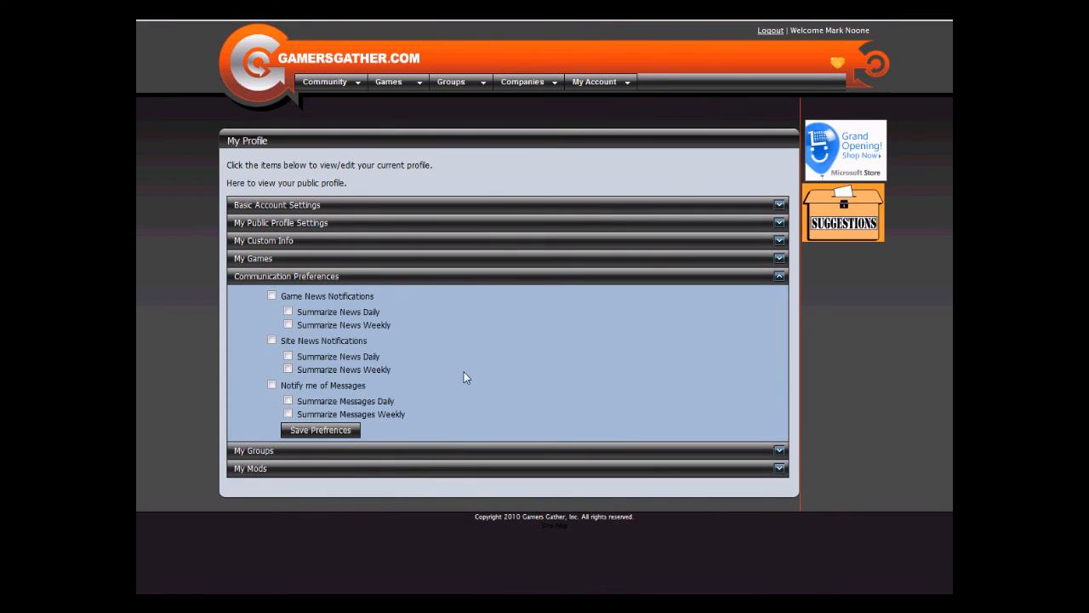
mouse_move(339, 307)
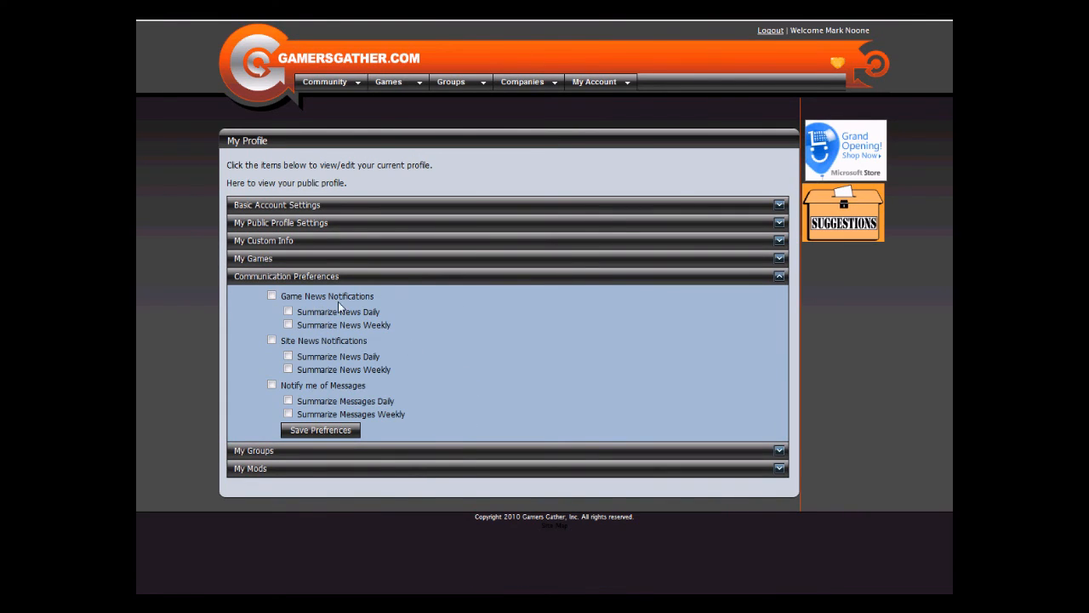
mouse_move(367, 321)
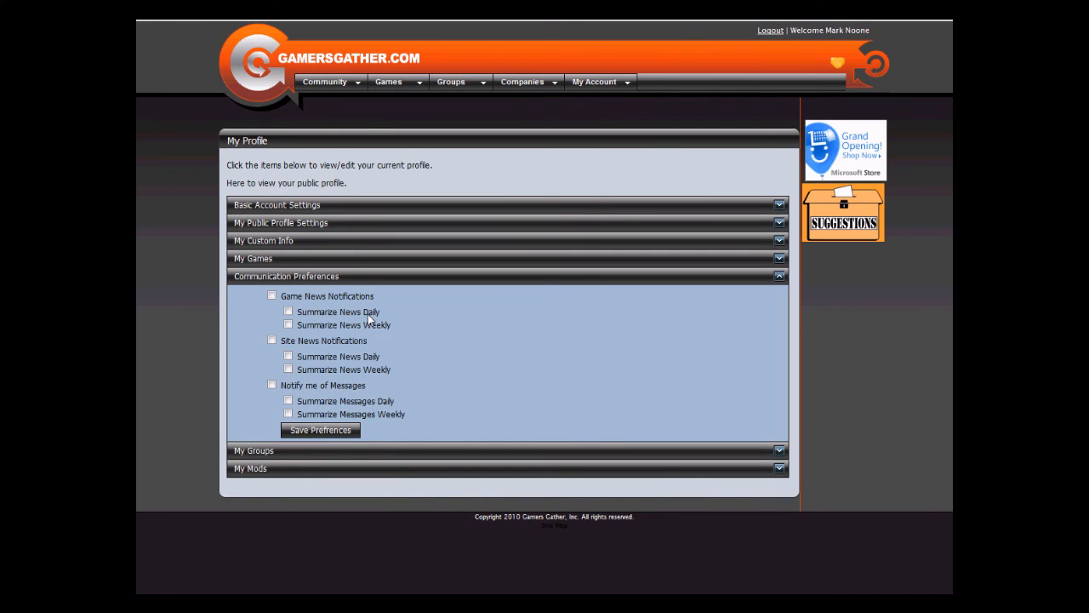
mouse_move(332, 325)
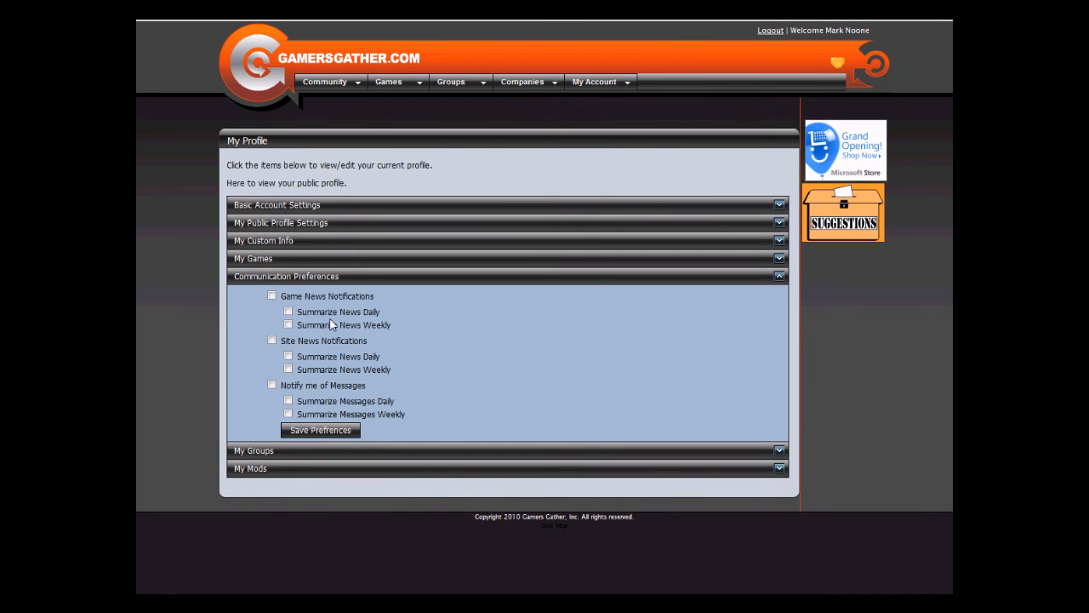
click(272, 296)
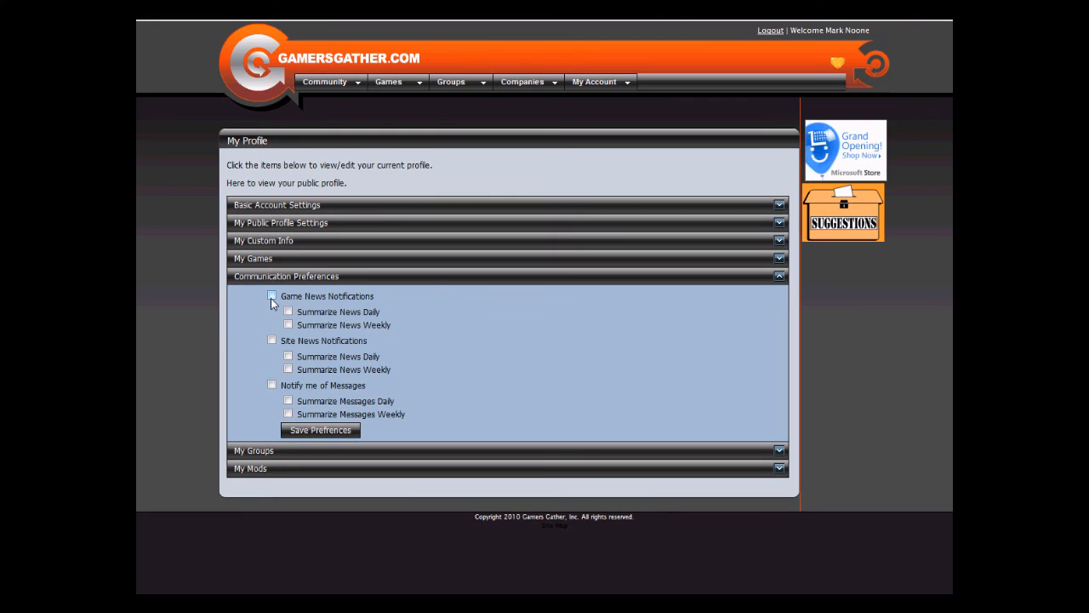
click(272, 296)
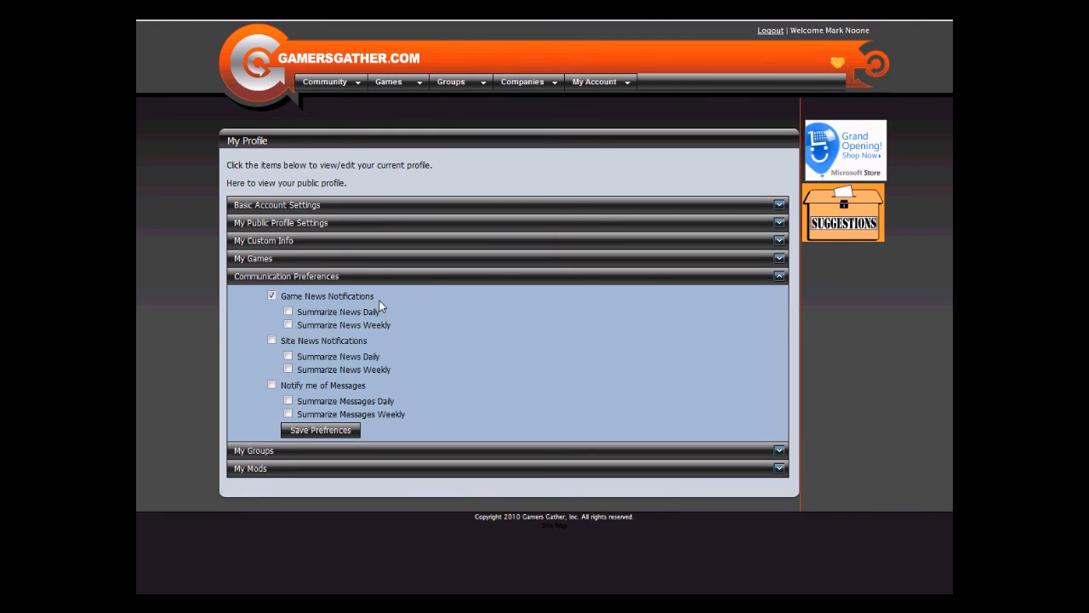
mouse_move(405, 303)
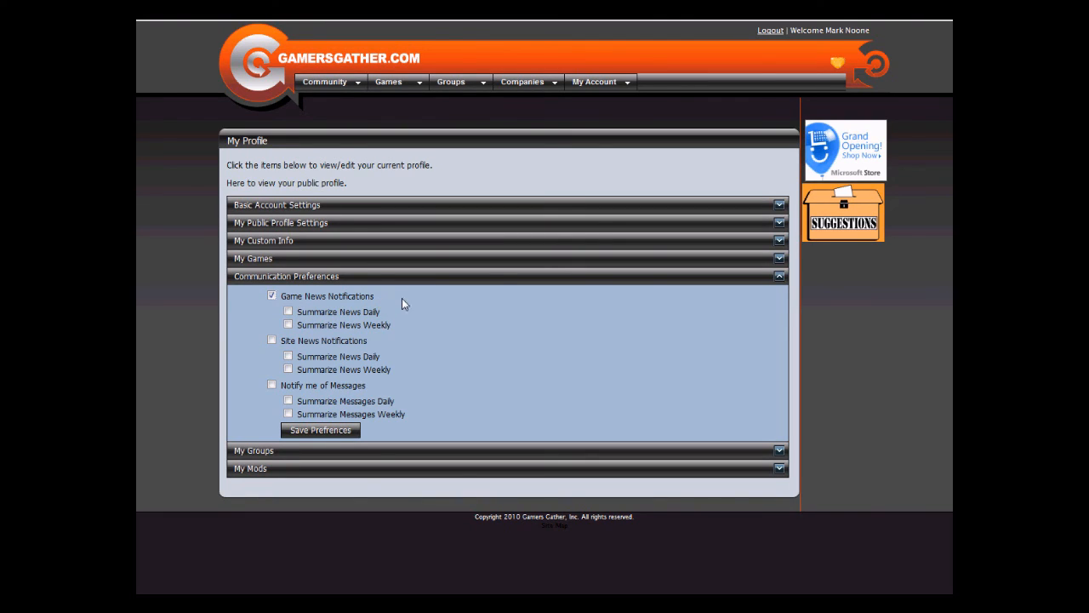
mouse_move(281, 265)
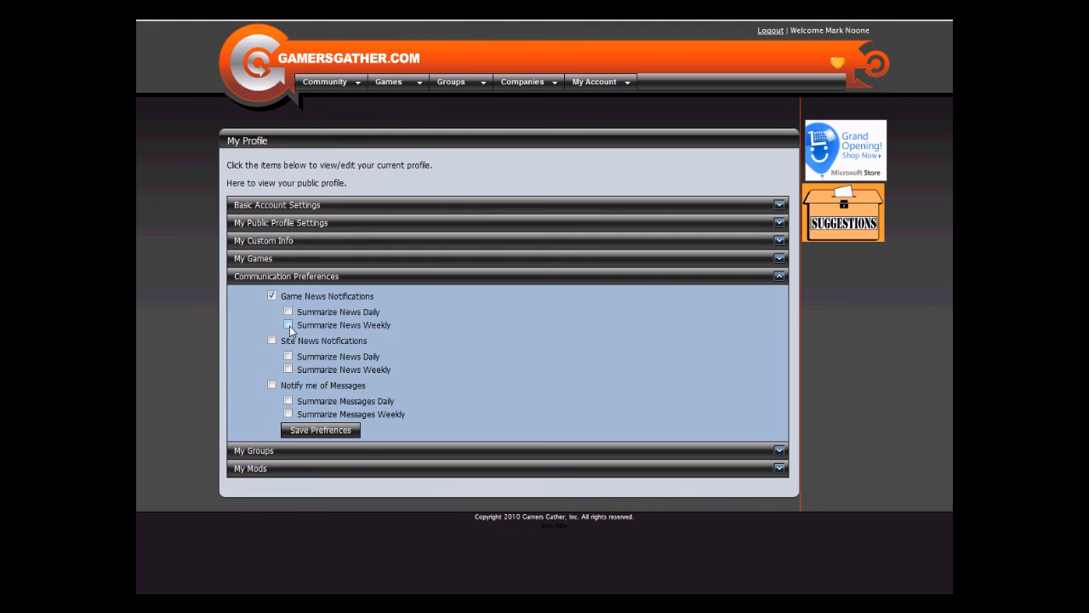
Expand My Groups, listing the NotARealGroup group.
click(287, 309)
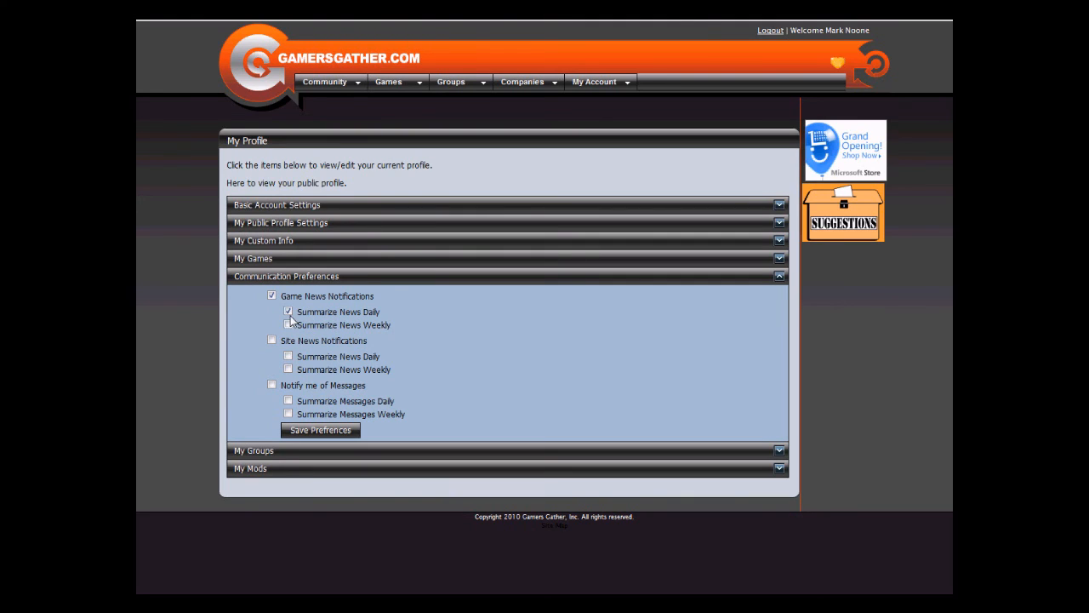
click(290, 309)
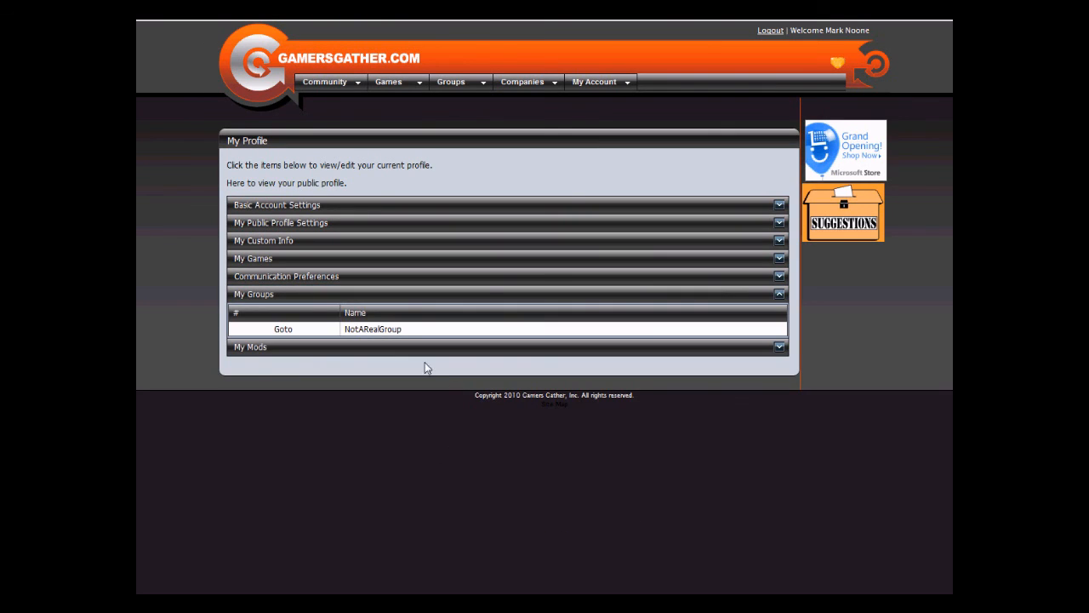
mouse_move(441, 332)
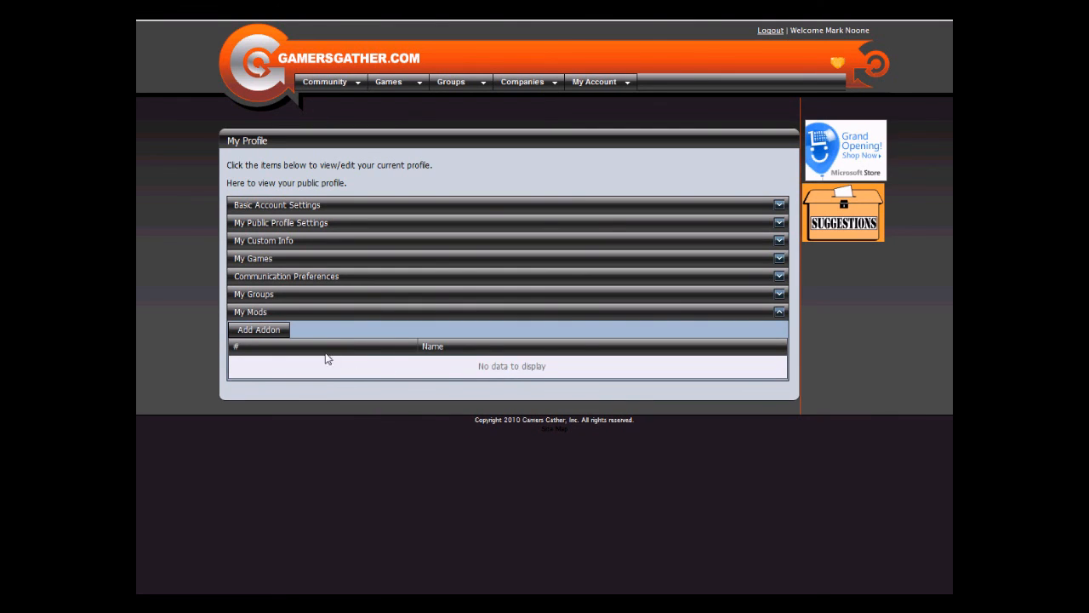
mouse_move(432, 380)
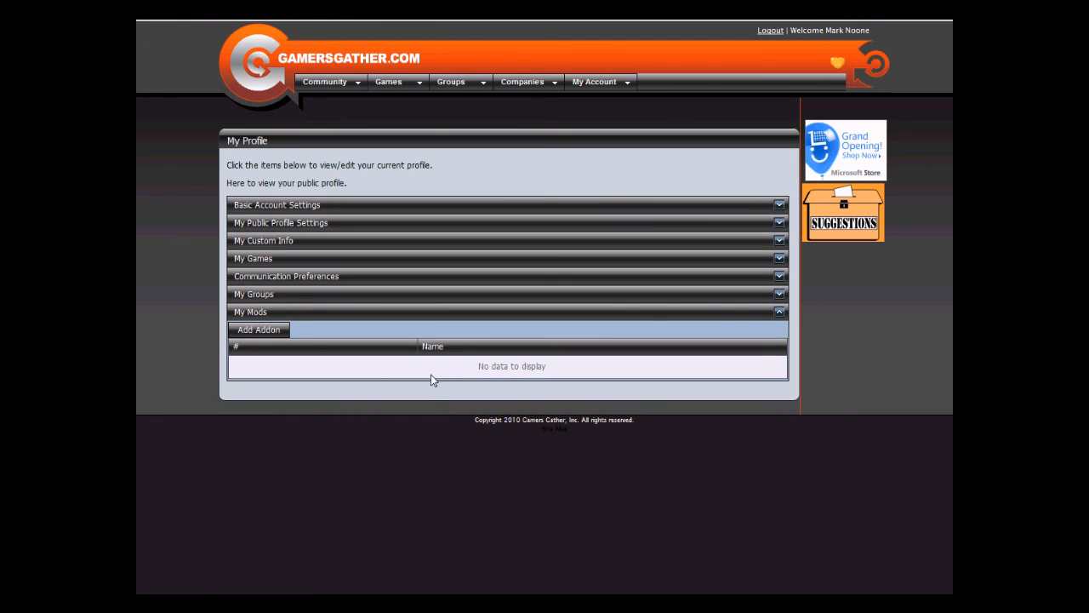
mouse_move(442, 392)
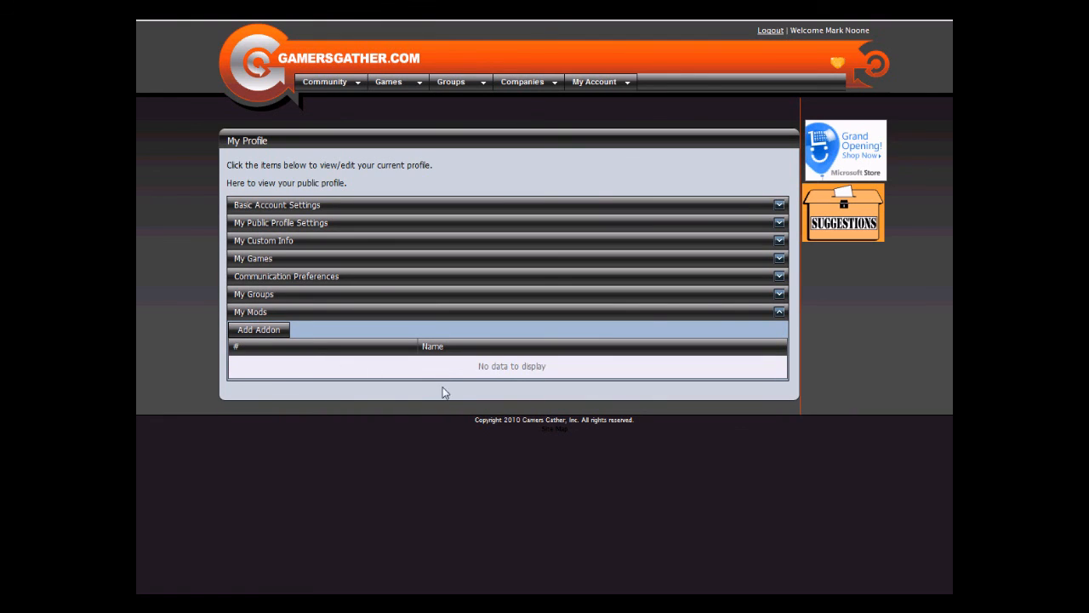